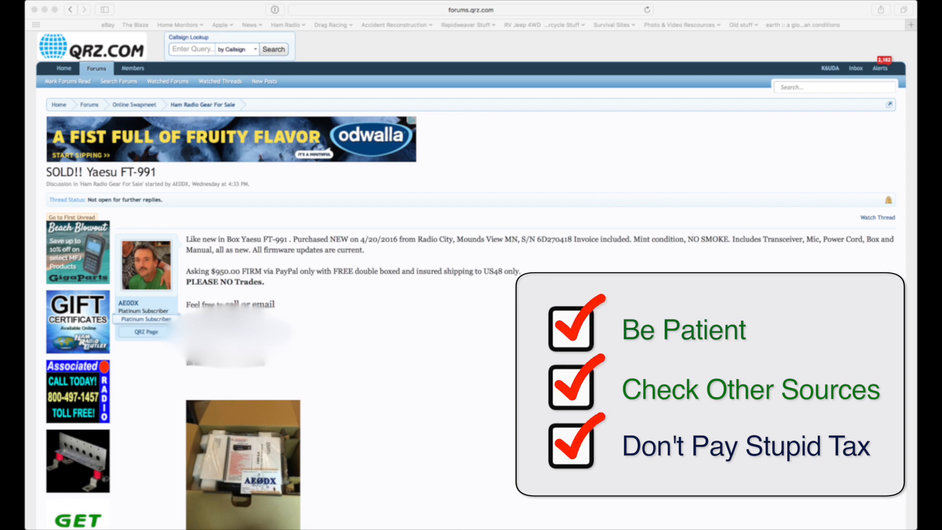
- Scroll down through the broad ham radio search results on eBay
{"action": "scroll", "scroll_direction": "down", "scroll_amount": 3}
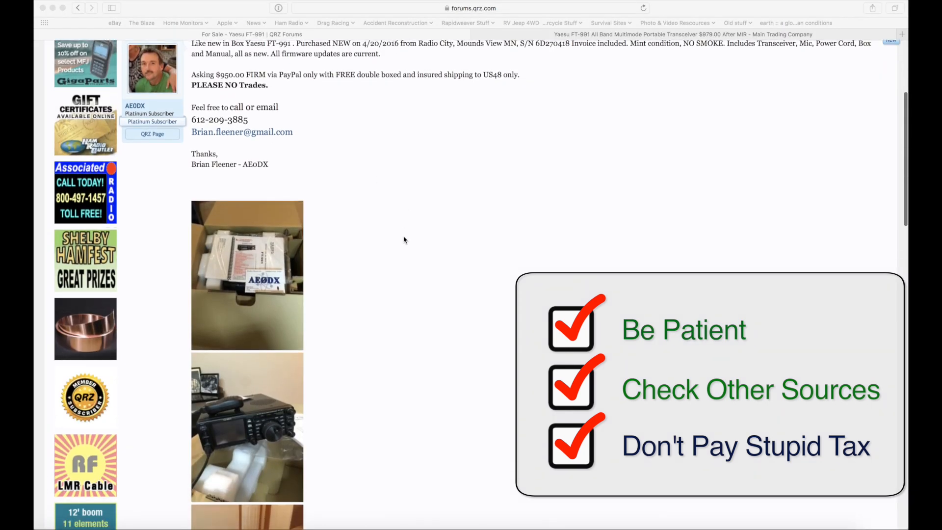
{"action": "scroll", "scroll_direction": "down", "scroll_amount": 3}
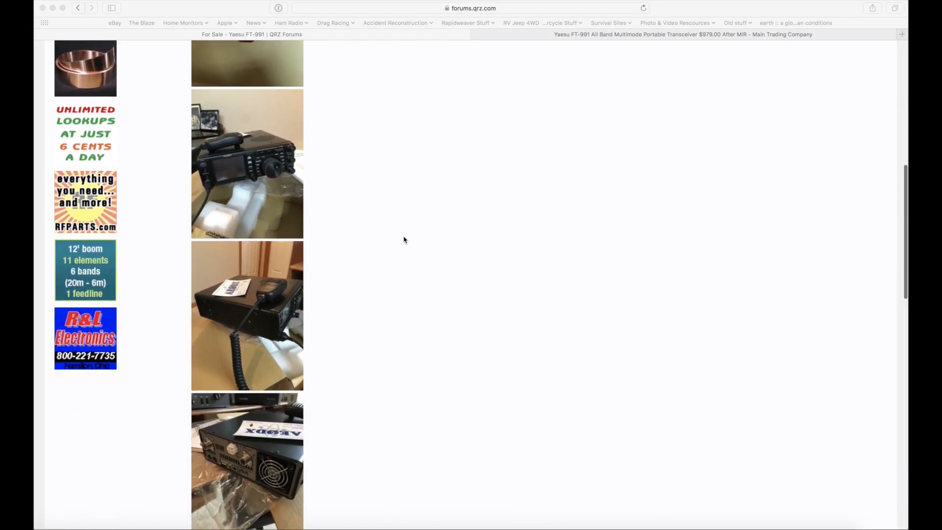
{"action": "scroll", "scroll_direction": "down", "scroll_amount": 3}
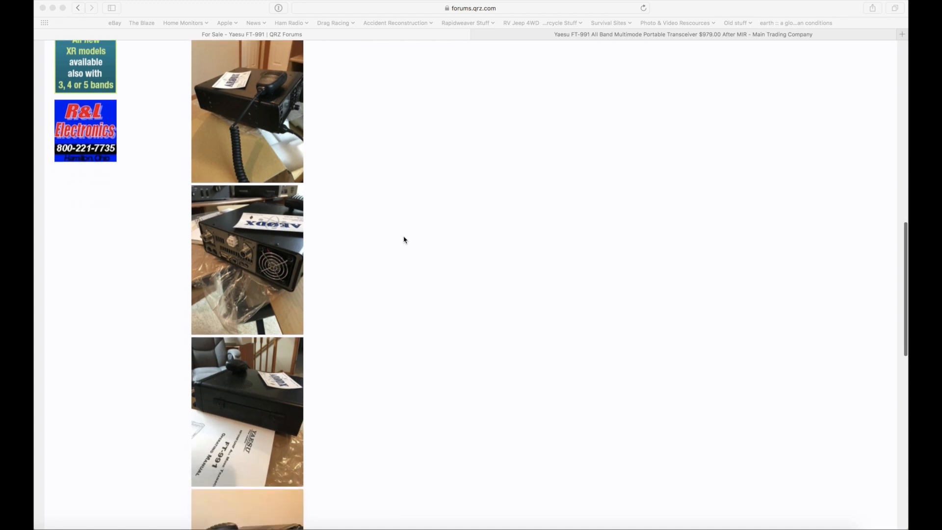
{"action": "scroll", "scroll_direction": "down", "scroll_amount": 3}
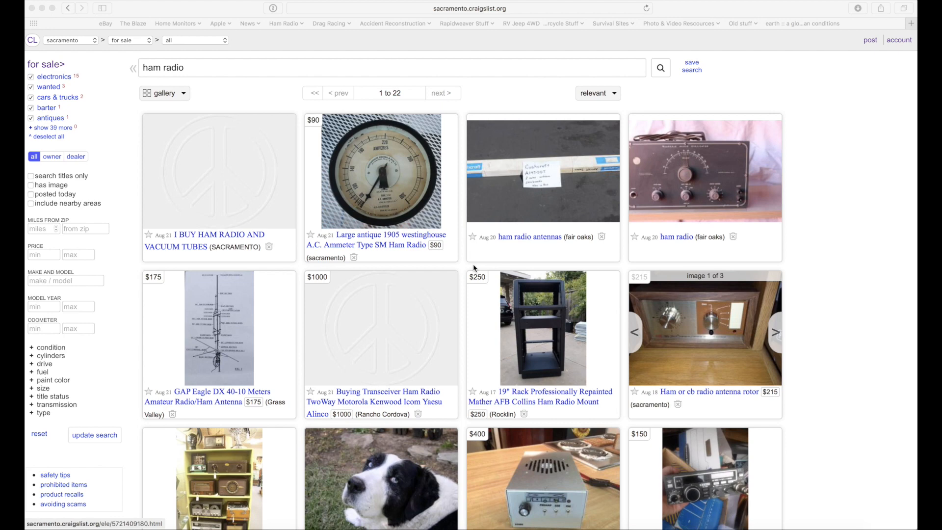
{"action": "scroll", "scroll_direction": "down", "scroll_amount": 3}
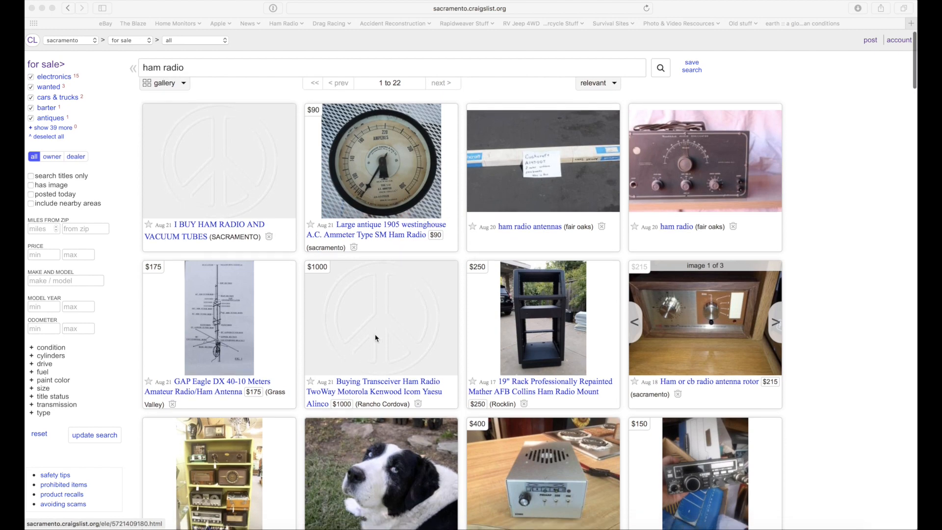
{"action": "scroll", "scroll_direction": "down", "scroll_amount": 3}
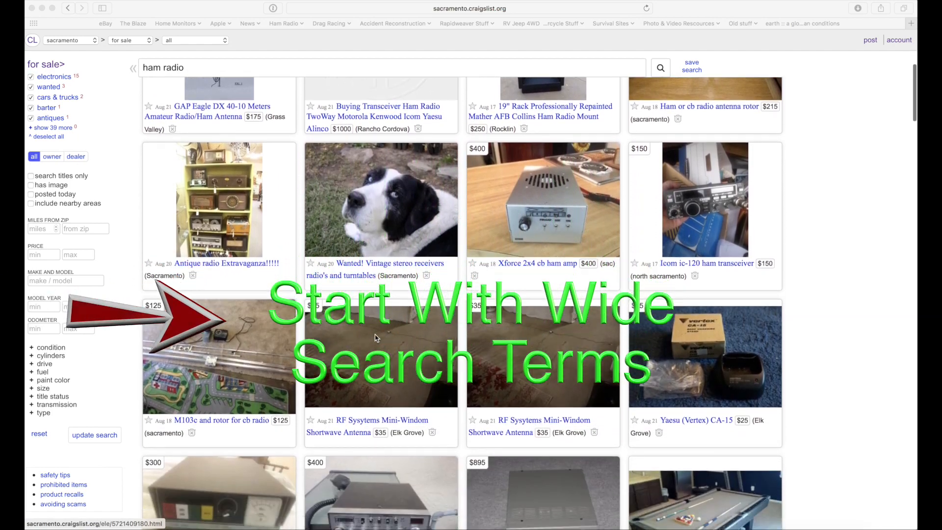
{"action": "scroll", "scroll_direction": "down", "scroll_amount": 3}
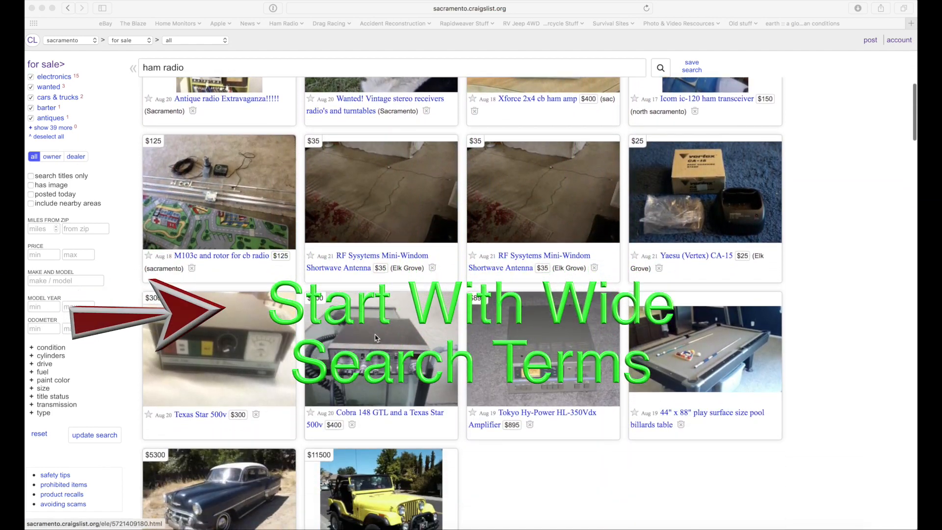
{"action": "scroll", "scroll_direction": "down", "scroll_amount": 3}
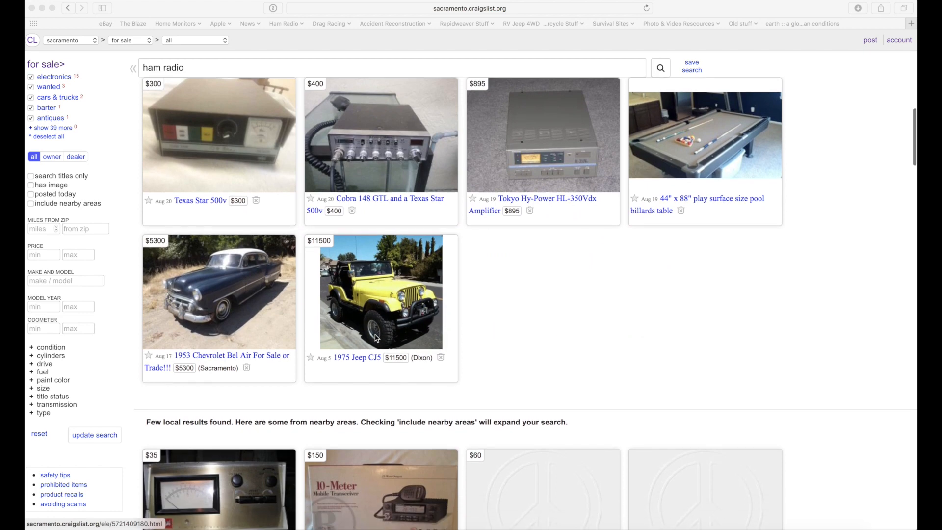
{"action": "scroll", "scroll_direction": "down", "scroll_amount": 3}
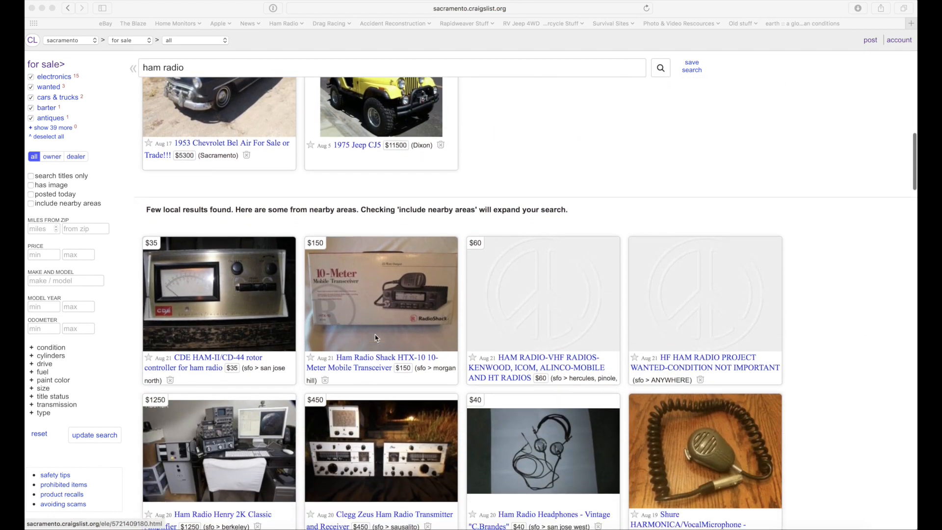
{"action": "scroll", "scroll_direction": "down", "scroll_amount": 3}
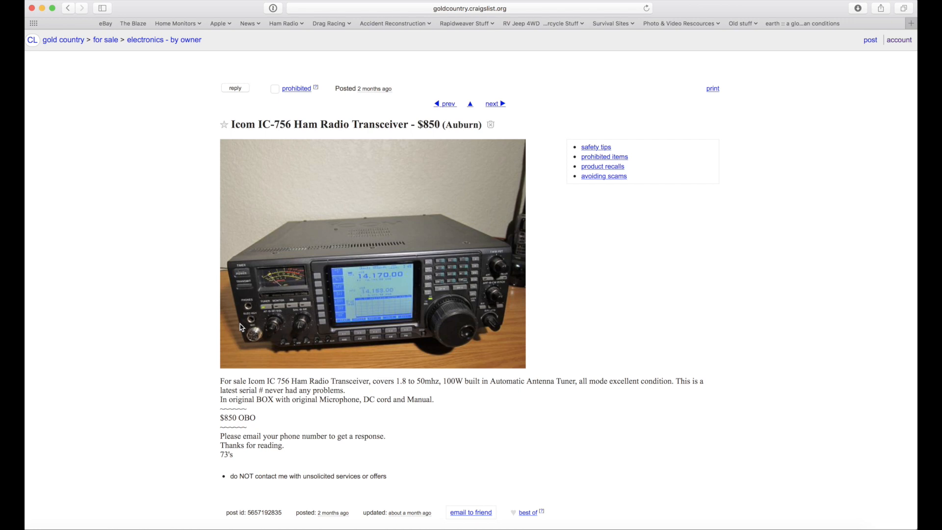
{"action": "mouse_move", "coordinate": [539, 278]}
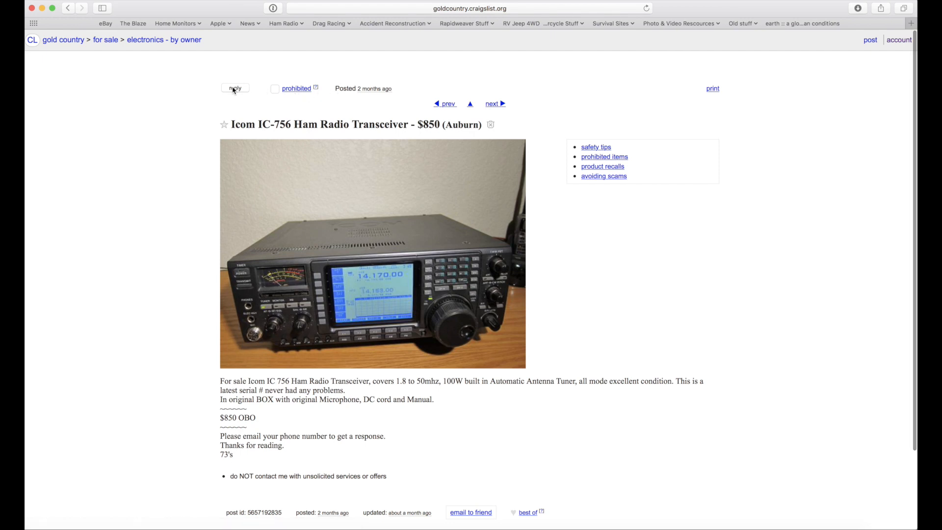
- Search eBay for ic-7300 to list IC-7300 transceivers in Radio Communication
{"action": "left_click", "coordinate": [234, 89]}
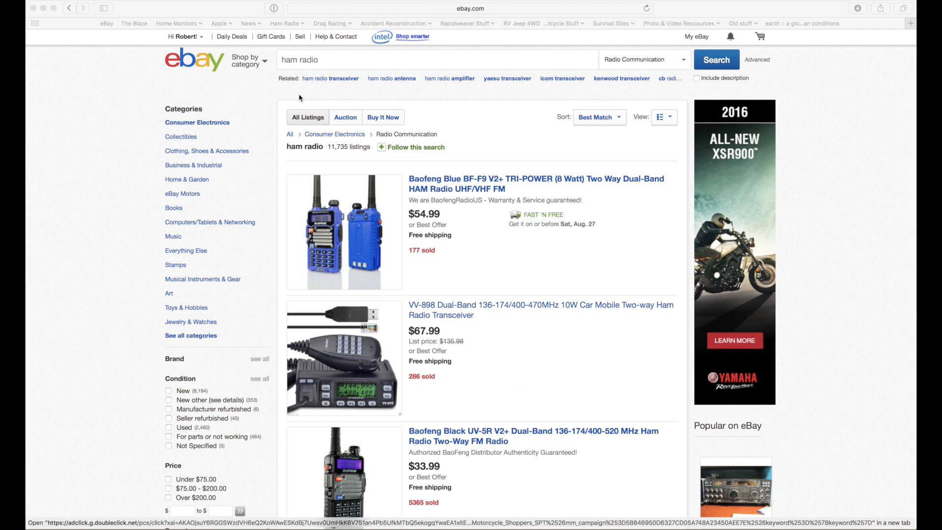
{"action": "mouse_move", "coordinate": [336, 95]}
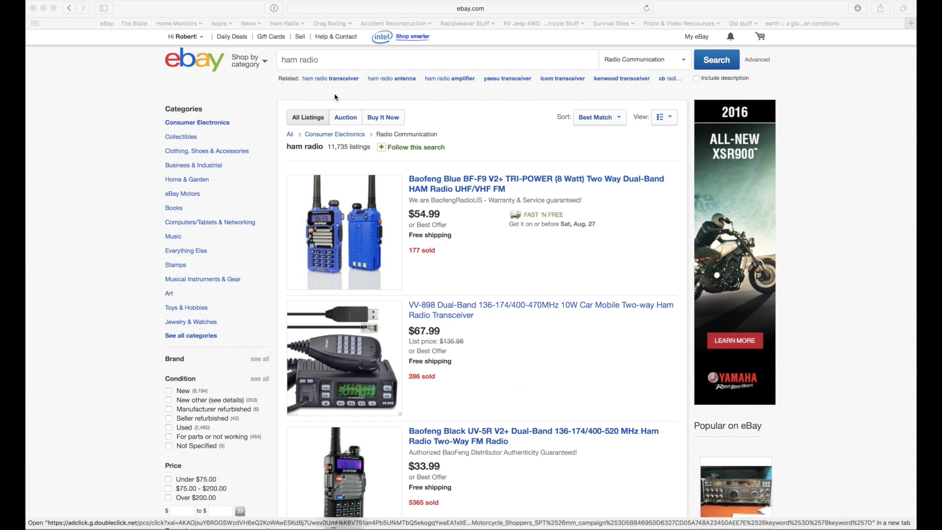
{"action": "mouse_move", "coordinate": [331, 63]}
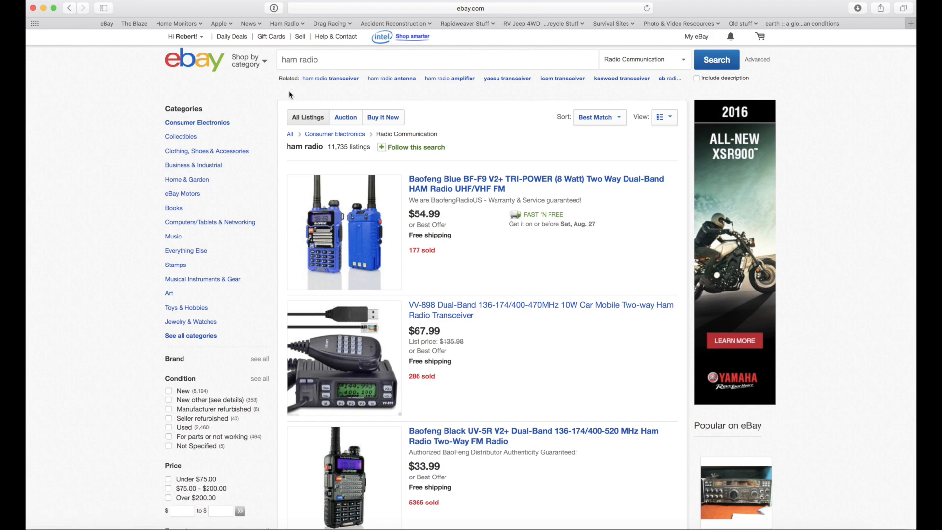
{"action": "scroll", "scroll_direction": "down", "scroll_amount": 3}
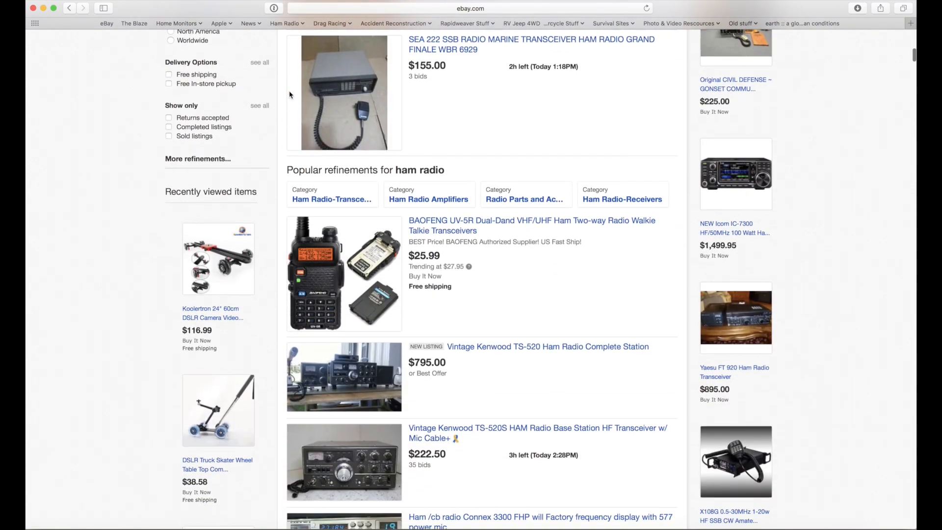
{"action": "scroll", "scroll_direction": "down", "scroll_amount": 3}
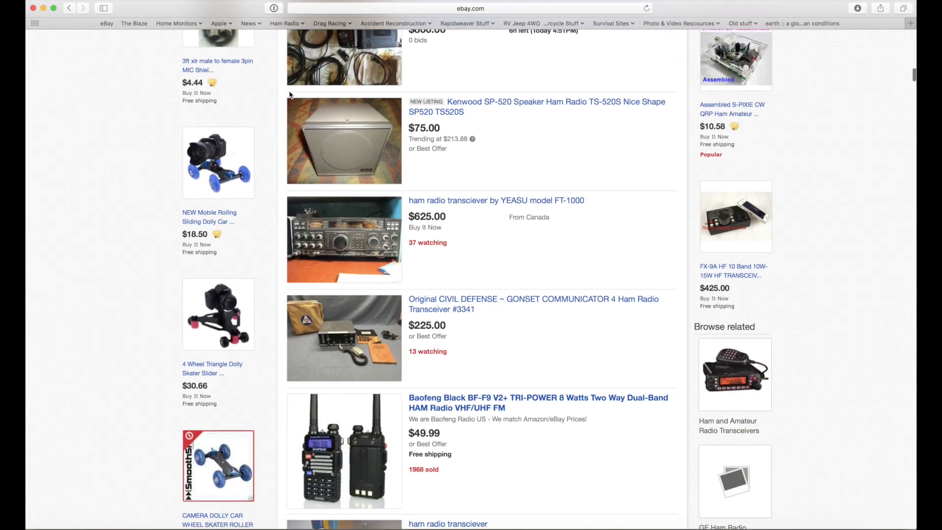
{"action": "scroll", "scroll_direction": "down", "scroll_amount": 3}
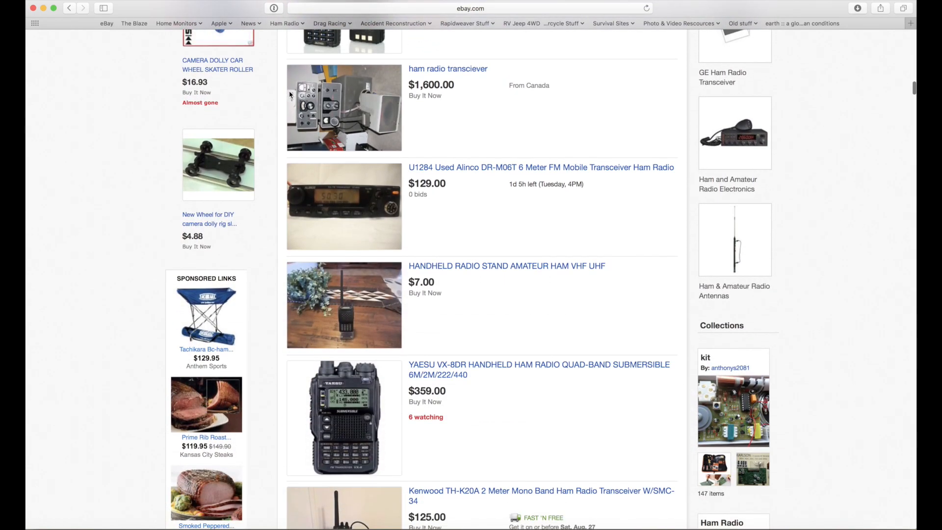
{"action": "scroll", "scroll_direction": "down", "scroll_amount": 3}
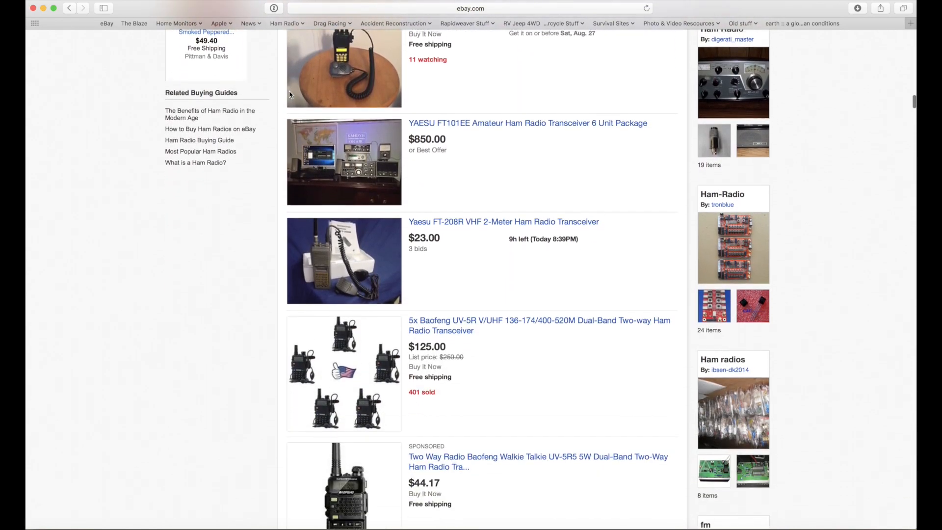
{"action": "scroll", "scroll_direction": "down", "scroll_amount": 3}
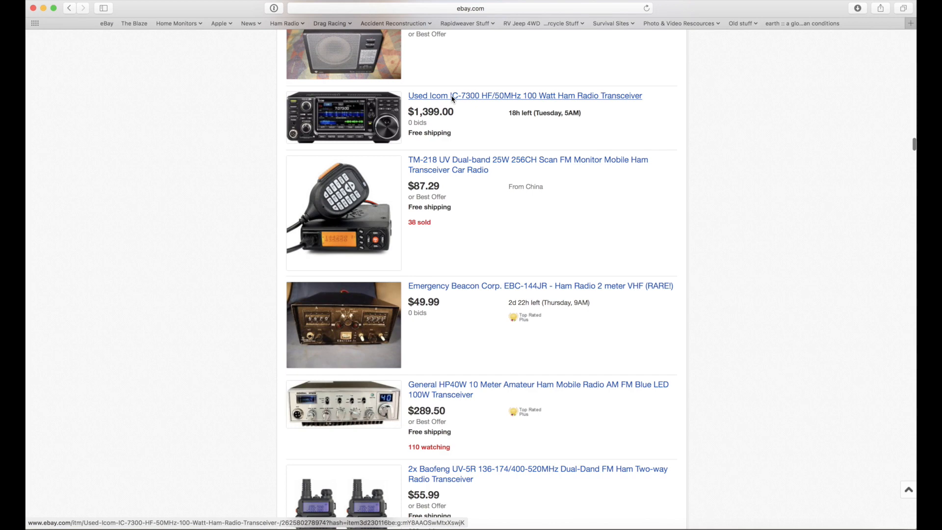
{"action": "scroll", "scroll_direction": "down", "scroll_amount": 3}
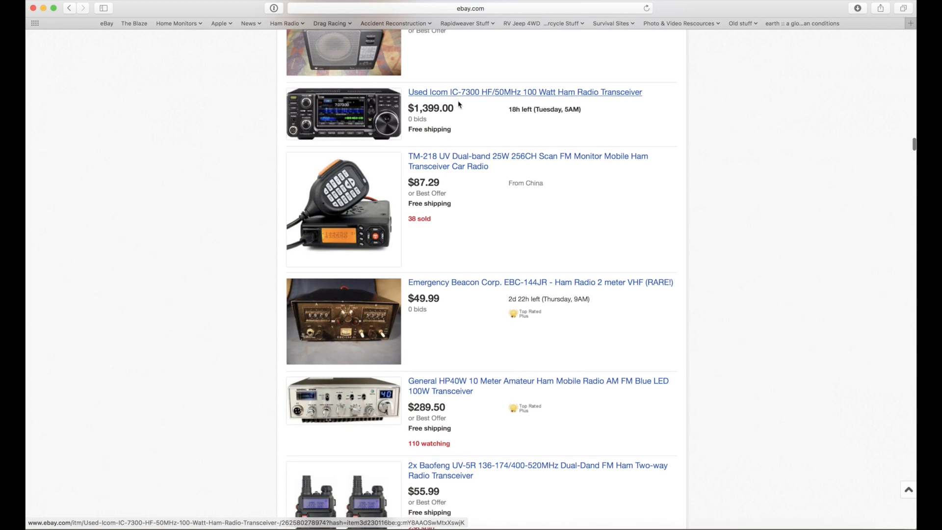
{"action": "left_click", "coordinate": [524, 92]}
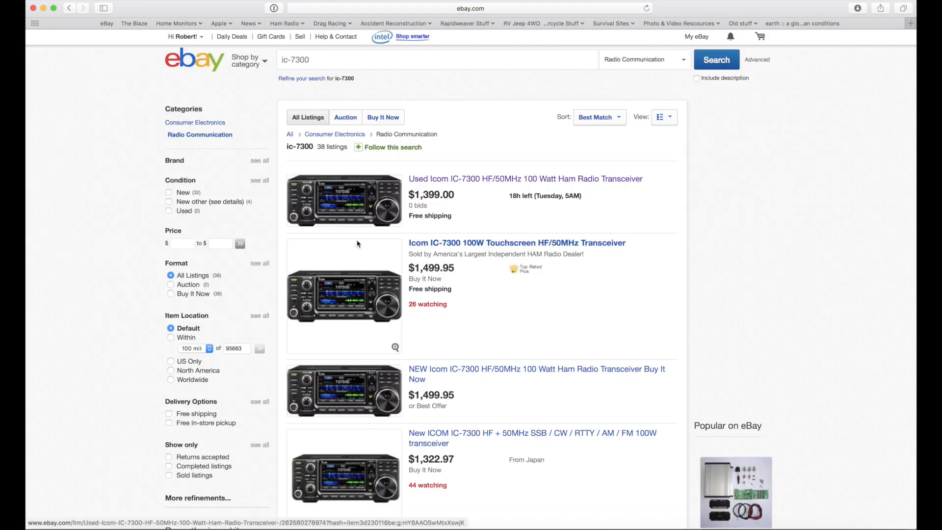
- Scroll down through the ic-7300 search results
{"action": "scroll", "scroll_direction": "down", "scroll_amount": 3}
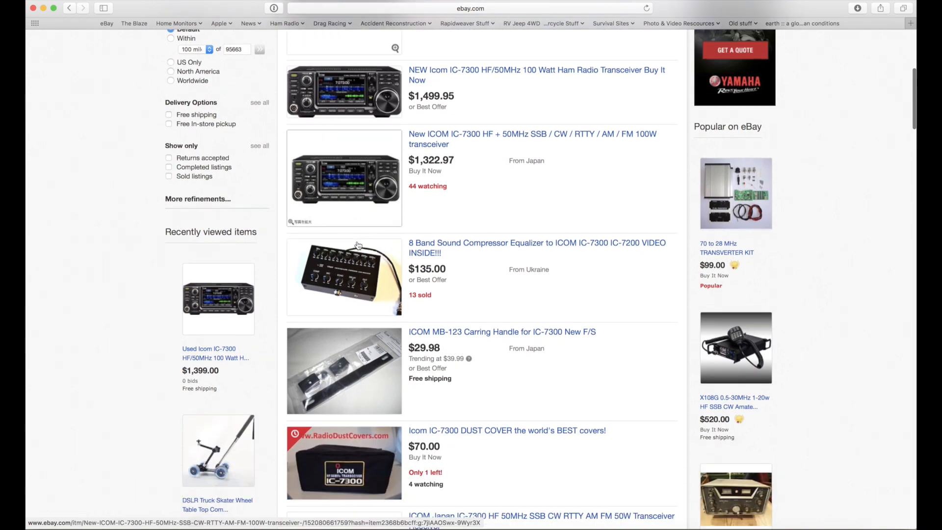
{"action": "scroll", "scroll_direction": "down", "scroll_amount": 3}
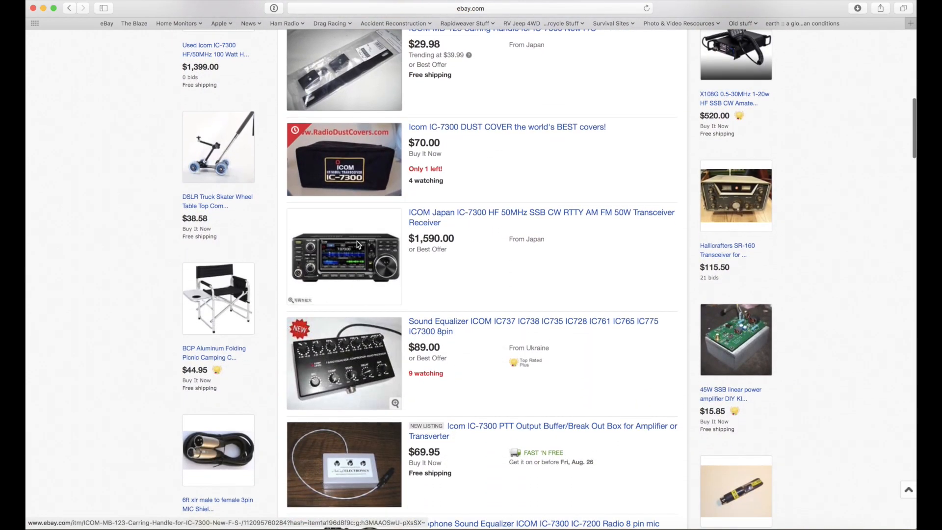
{"action": "scroll", "scroll_direction": "down", "scroll_amount": 3}
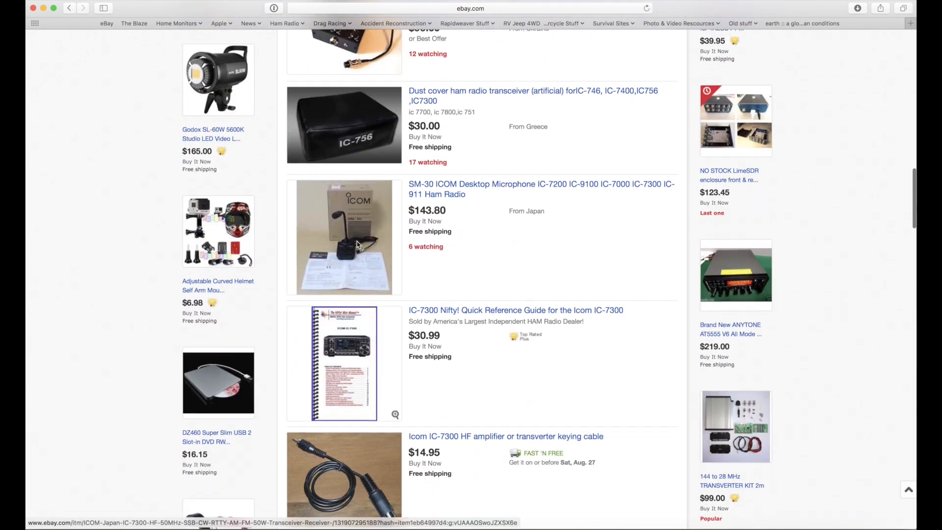
{"action": "scroll", "scroll_direction": "down", "scroll_amount": 3}
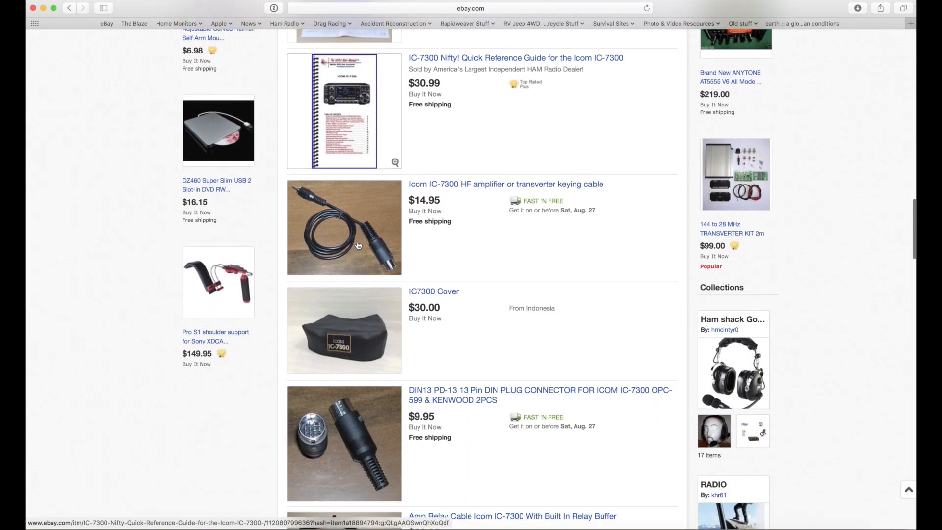
{"action": "scroll", "scroll_direction": "down", "scroll_amount": 3}
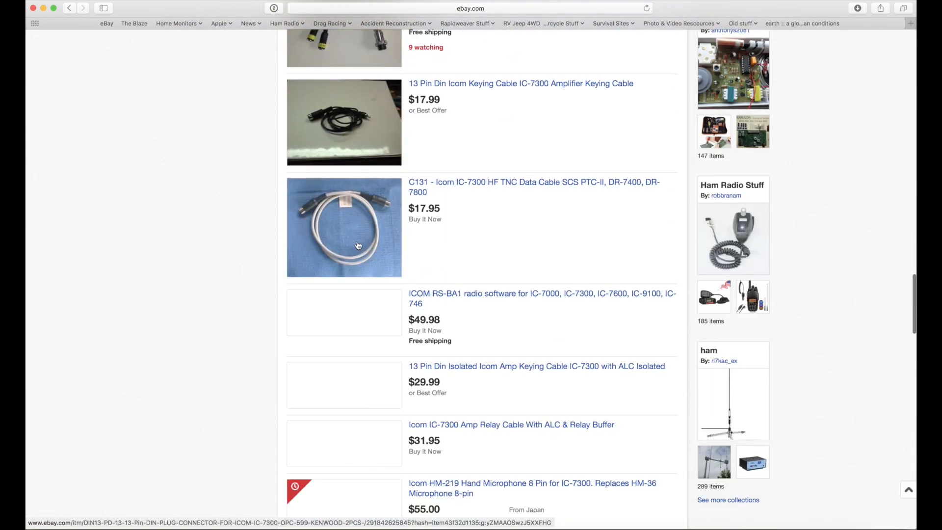
{"action": "scroll", "scroll_direction": "down", "scroll_amount": 3}
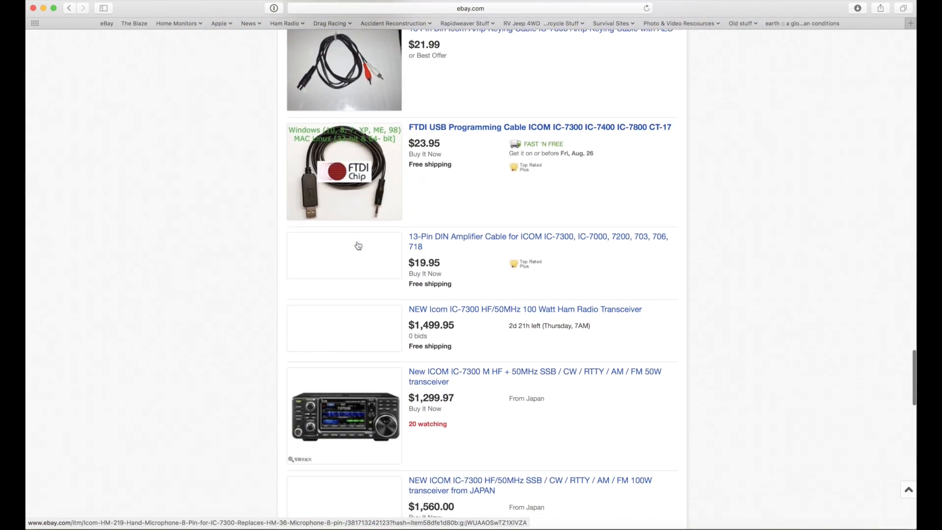
{"action": "scroll", "scroll_direction": "down", "scroll_amount": 3}
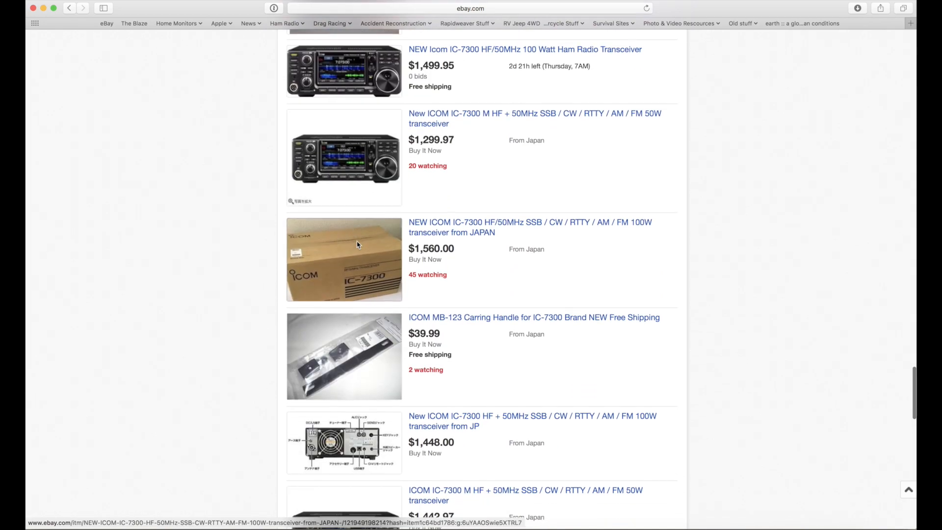
{"action": "scroll", "scroll_direction": "down", "scroll_amount": 3}
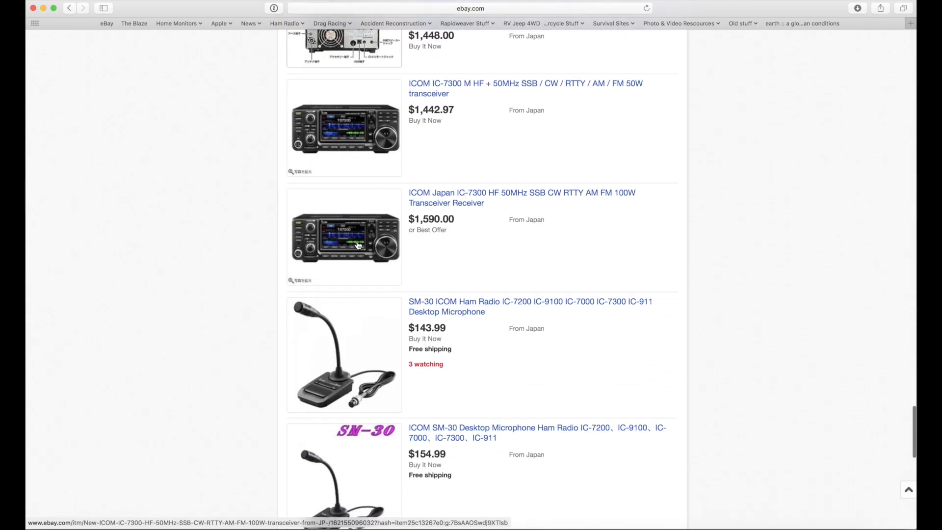
{"action": "scroll", "scroll_direction": "down", "scroll_amount": 3}
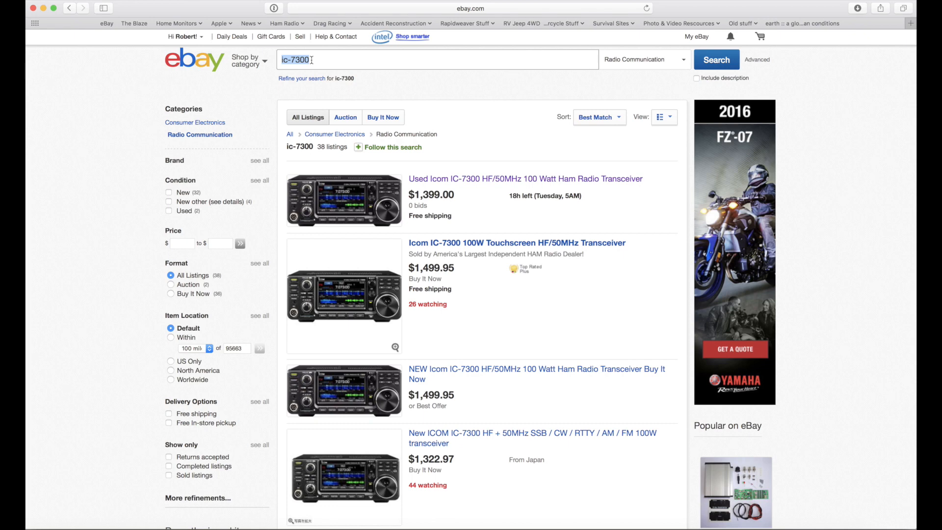
- Search eBay for 'icom 7300' across all categories
{"action": "type", "text": "icom"}
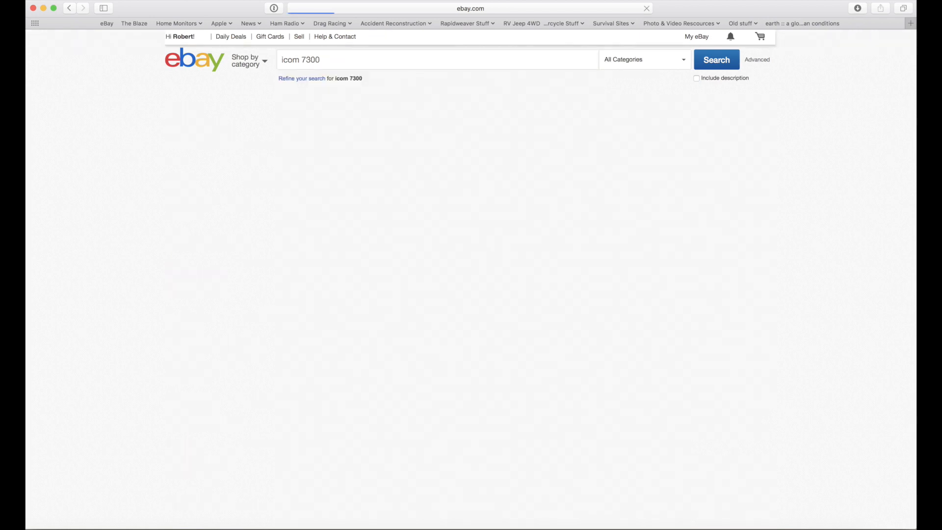
{"action": "left_click", "coordinate": [716, 59]}
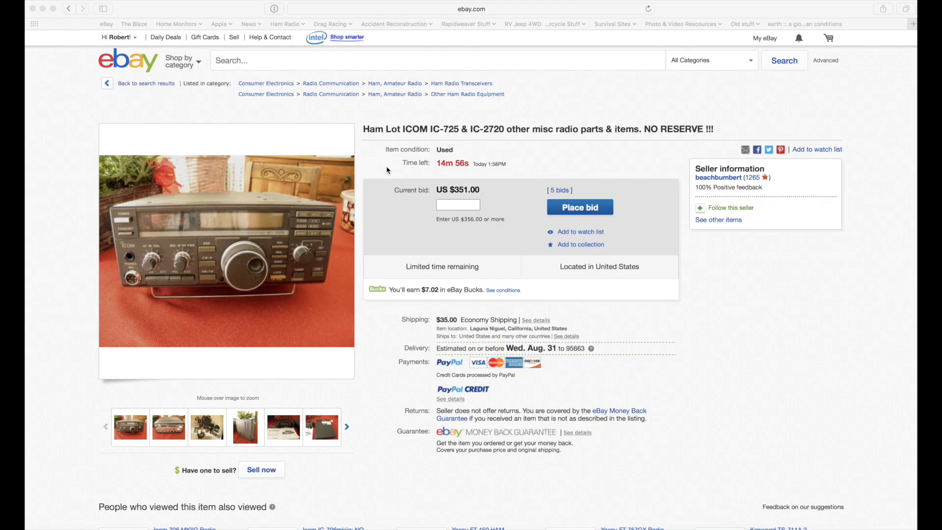
- Read down the Ham Lot ICOM IC-725 & IC-2720 listing to the seller's estate-sale description
{"action": "scroll", "scroll_direction": "down", "scroll_amount": 3}
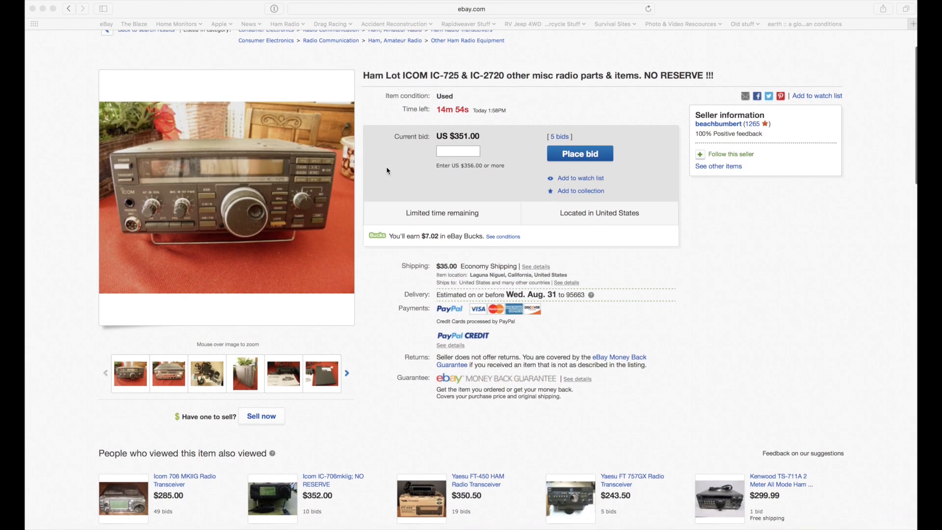
{"action": "scroll", "scroll_direction": "down", "scroll_amount": 3}
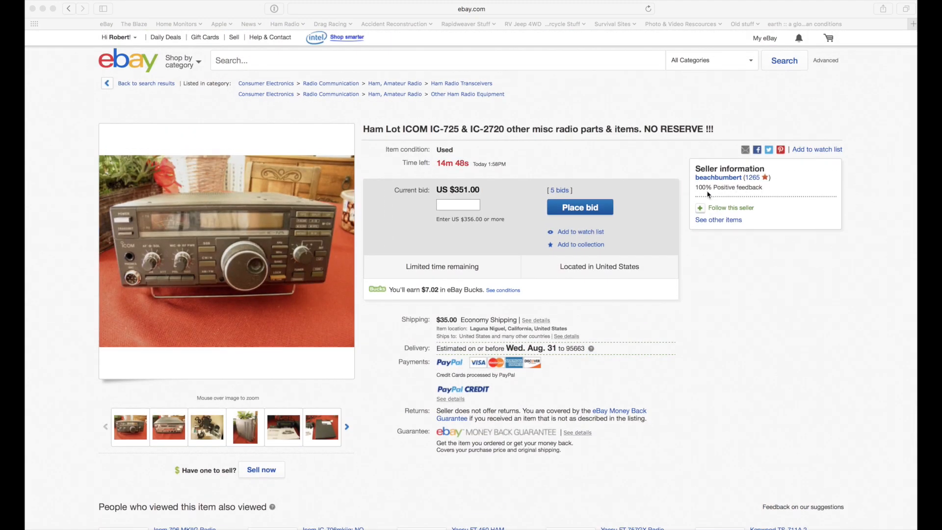
{"action": "scroll", "scroll_direction": "down", "scroll_amount": 3}
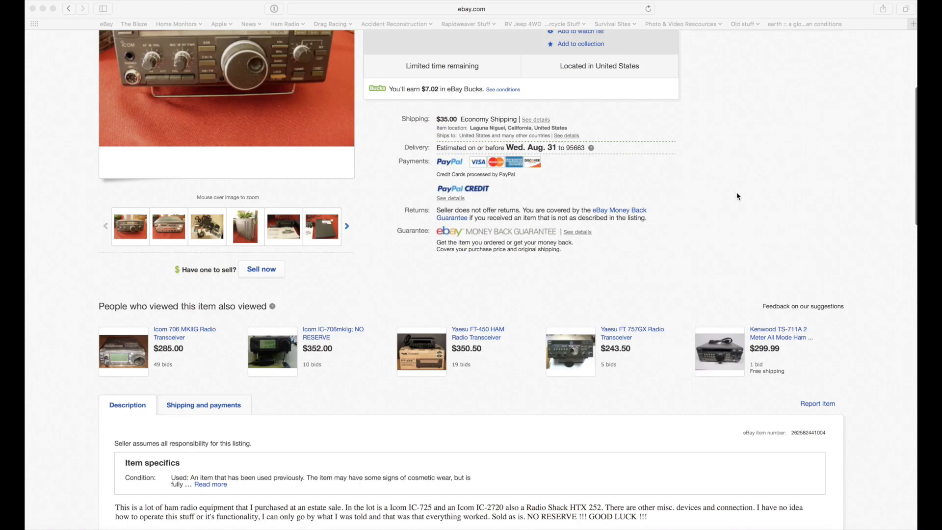
{"action": "scroll", "scroll_direction": "down", "scroll_amount": 3}
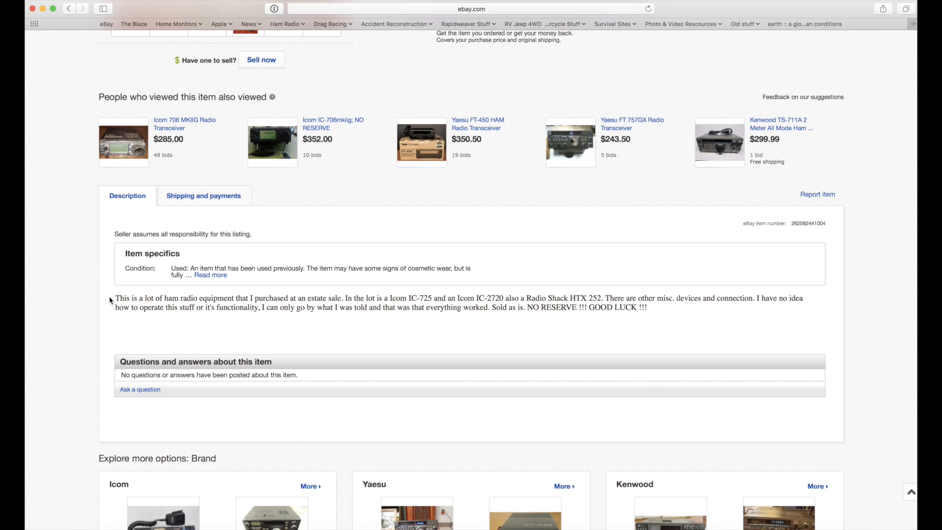
{"action": "mouse_move", "coordinate": [105, 292]}
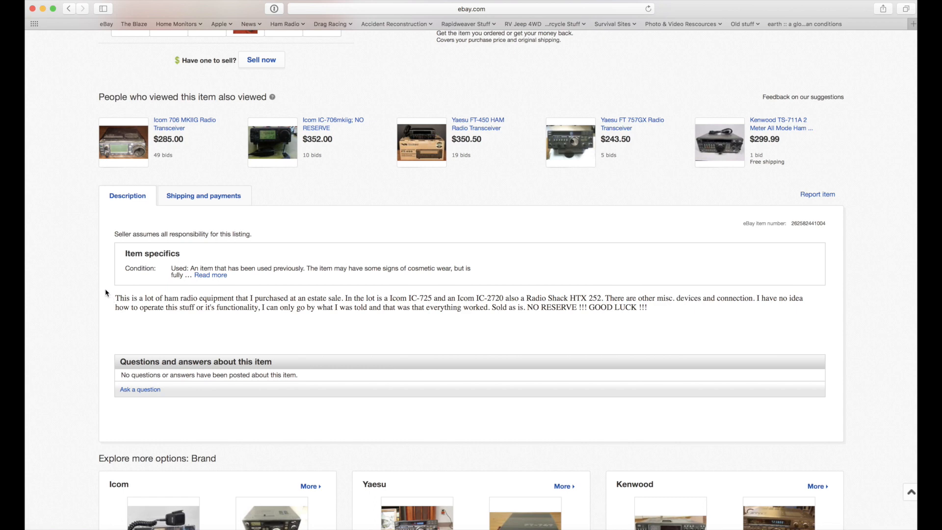
{"action": "mouse_move", "coordinate": [310, 286]}
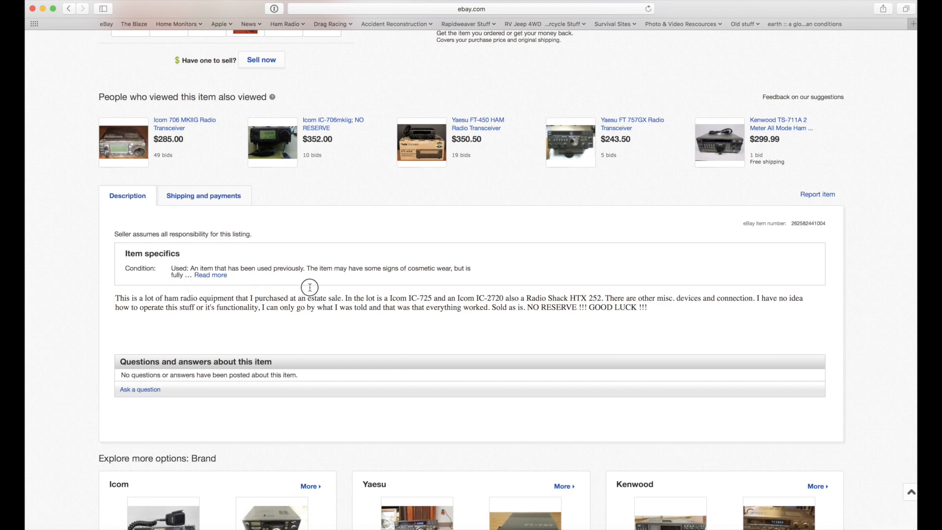
{"action": "left_click_drag", "start_coordinate": [114, 297], "coordinate": [726, 307]}
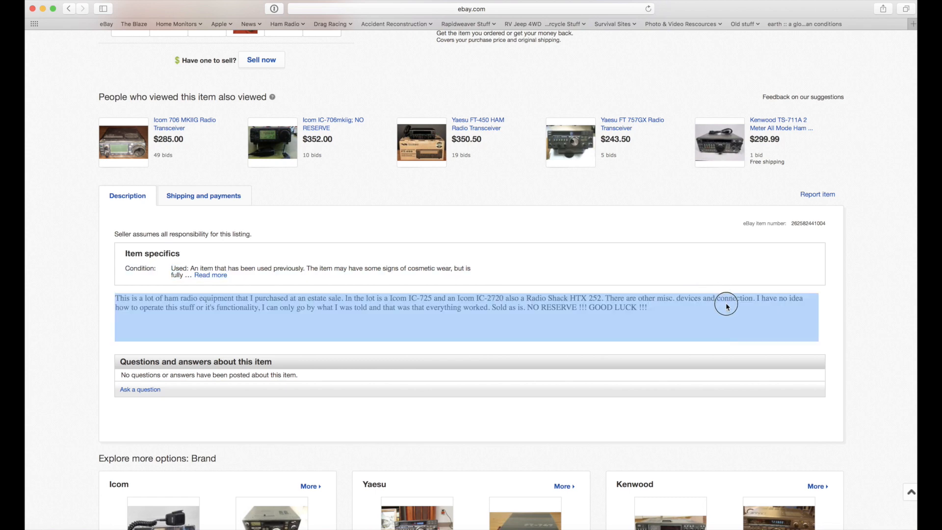
{"action": "left_click", "coordinate": [702, 341]}
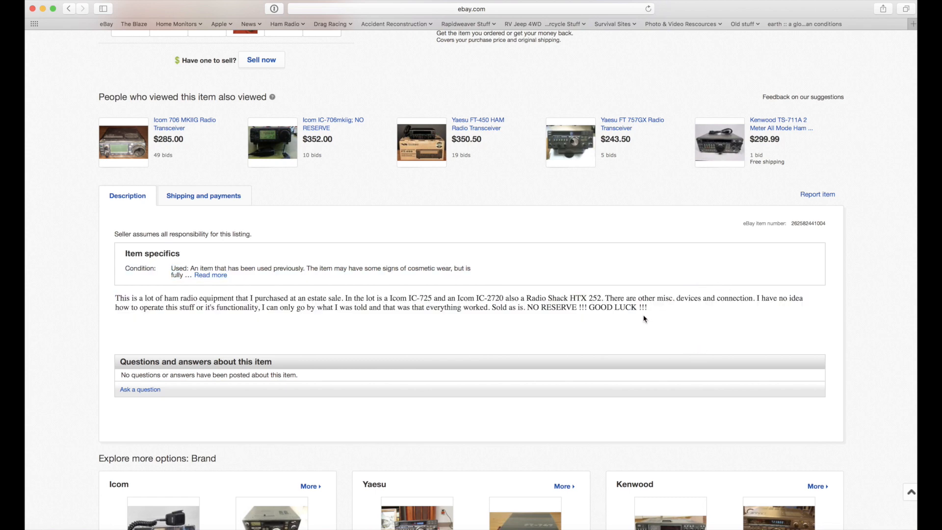
{"action": "mouse_move", "coordinate": [638, 318]}
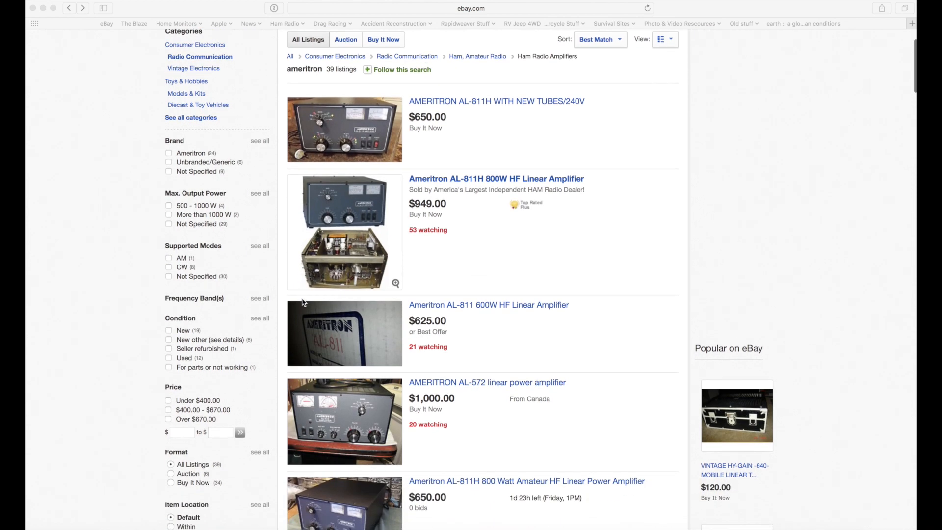
- Show only sold listings for the Ameritron ham radio amplifier search
{"action": "scroll", "scroll_direction": "down", "scroll_amount": 3}
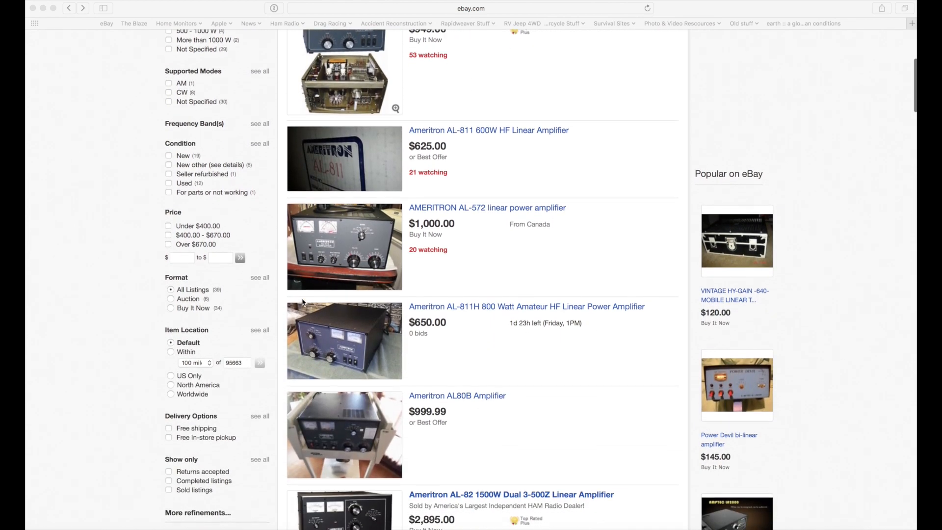
{"action": "scroll", "scroll_direction": "down", "scroll_amount": 3}
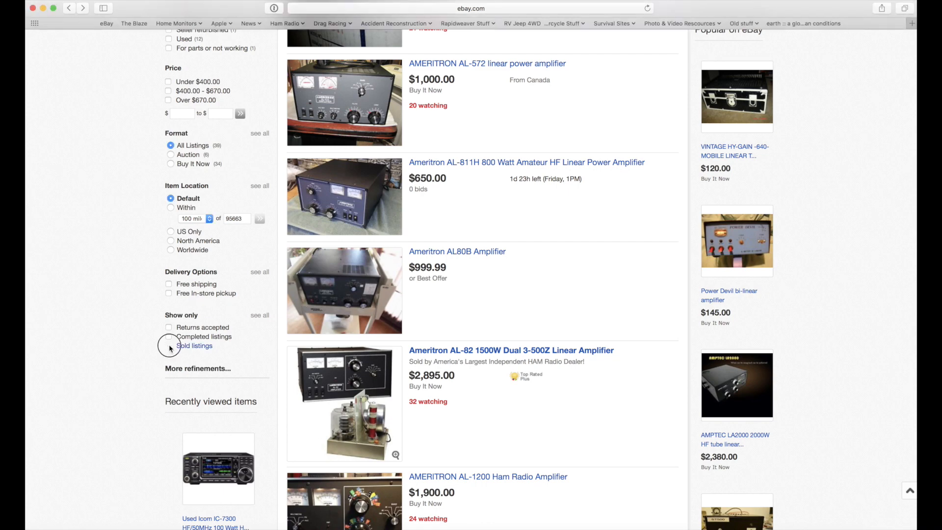
{"action": "left_click", "coordinate": [170, 348]}
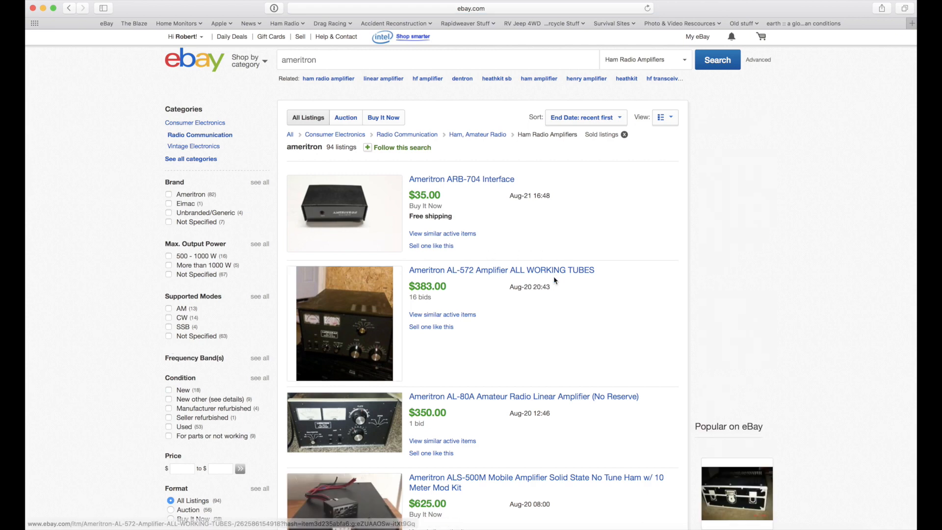
{"action": "scroll", "scroll_direction": "down", "scroll_amount": 3}
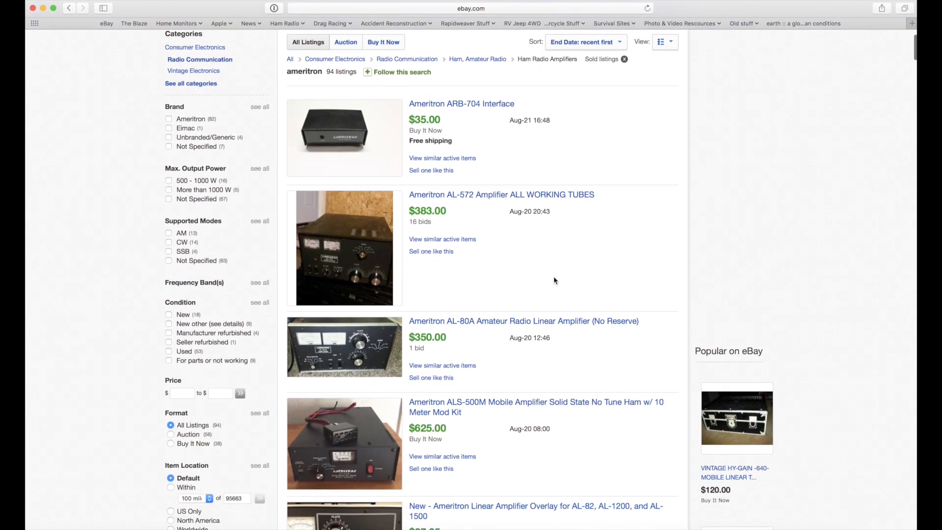
{"action": "scroll", "scroll_direction": "down", "scroll_amount": 3}
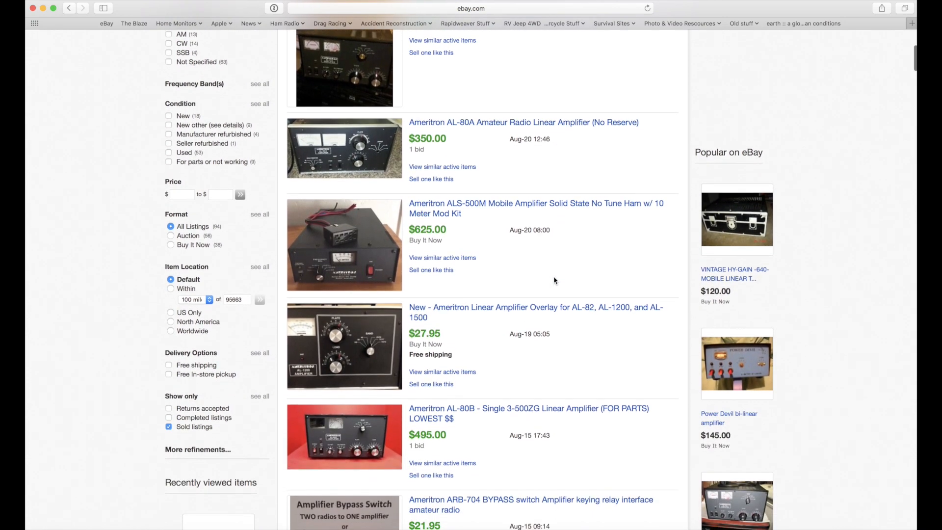
{"action": "scroll", "scroll_direction": "down", "scroll_amount": 3}
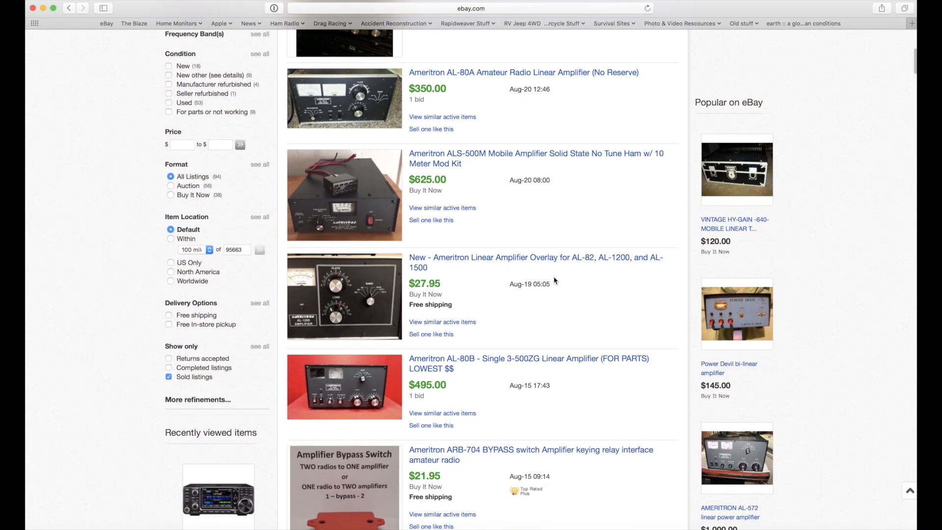
{"action": "scroll", "scroll_direction": "down", "scroll_amount": 3}
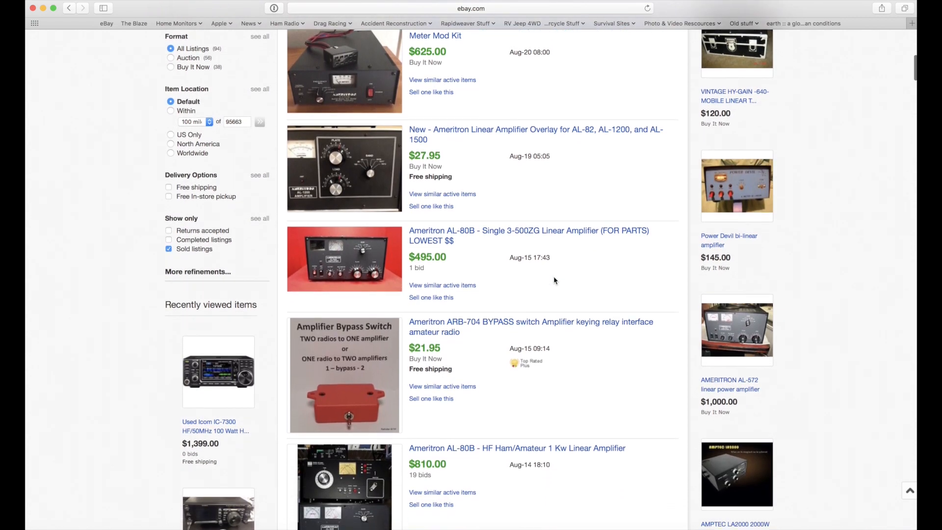
{"action": "scroll", "scroll_direction": "down", "scroll_amount": 3}
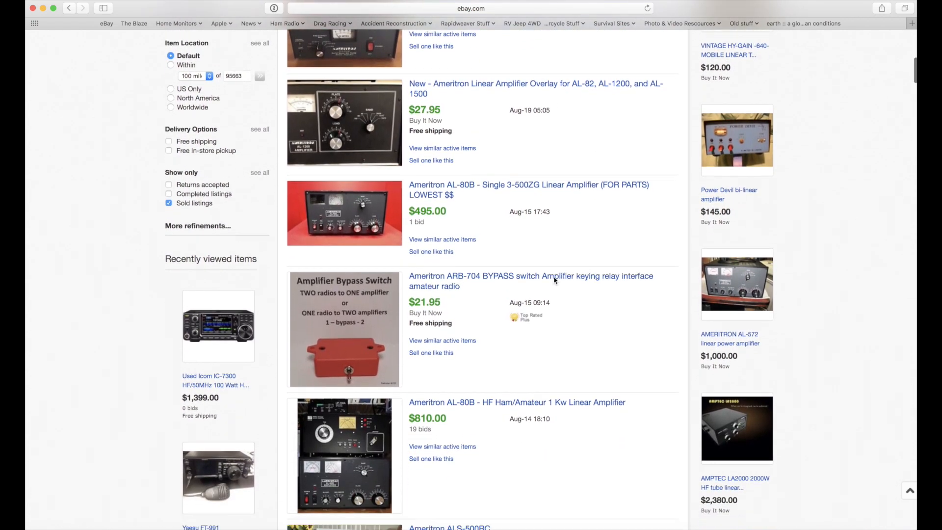
{"action": "scroll", "scroll_direction": "down", "scroll_amount": 3}
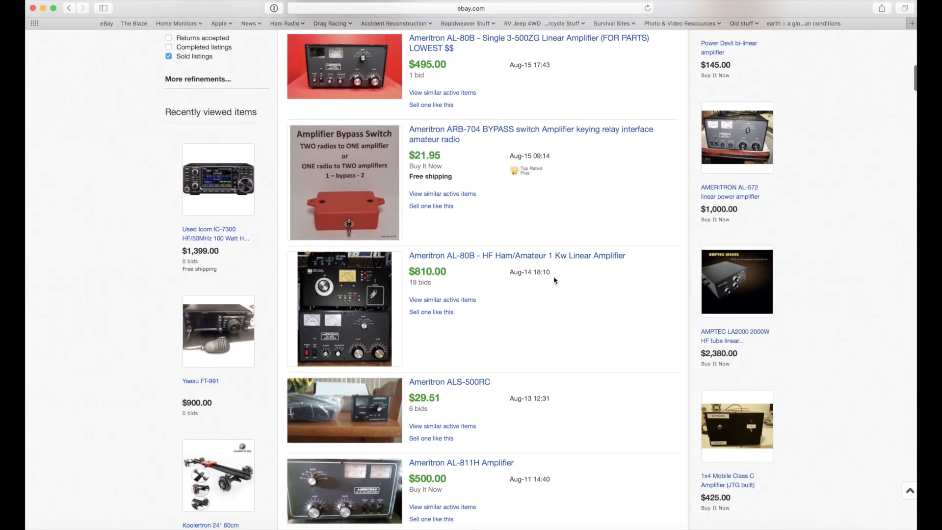
{"action": "scroll", "scroll_direction": "down", "scroll_amount": 3}
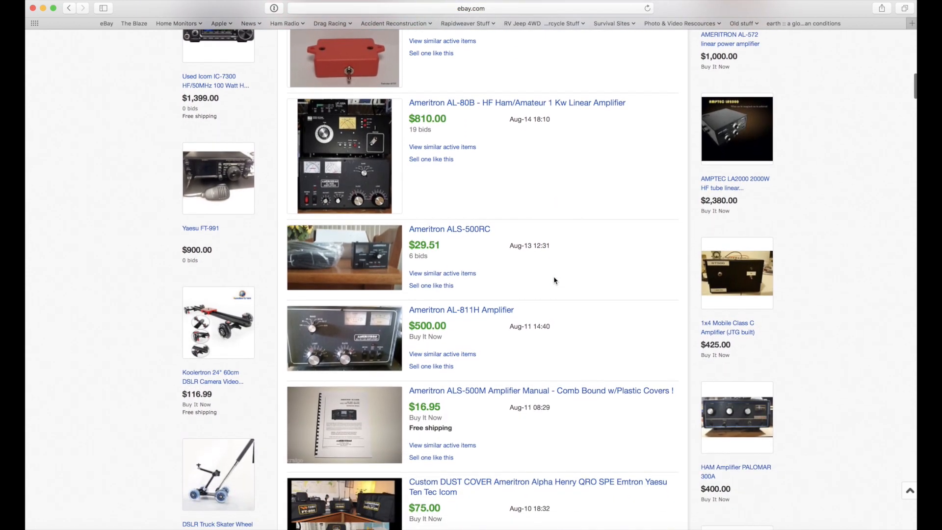
{"action": "scroll", "scroll_direction": "down", "scroll_amount": 3}
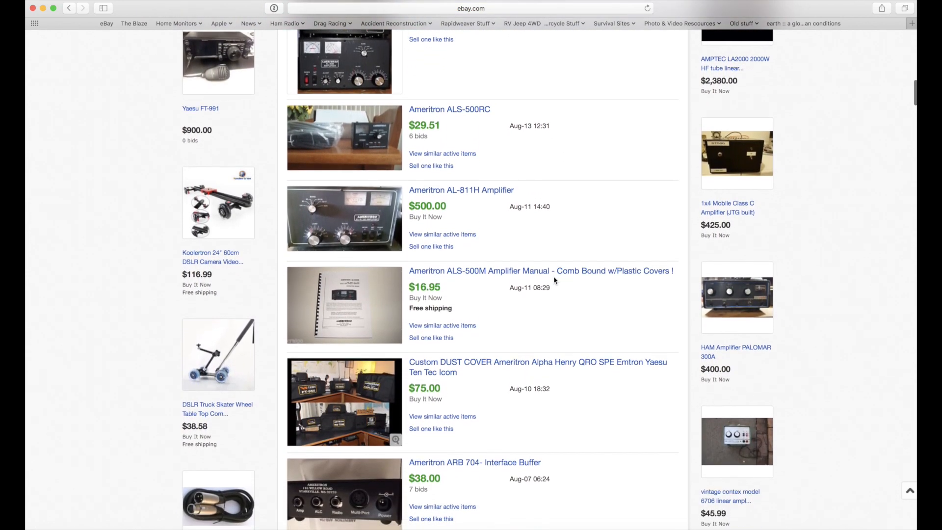
{"action": "scroll", "scroll_direction": "down", "scroll_amount": 3}
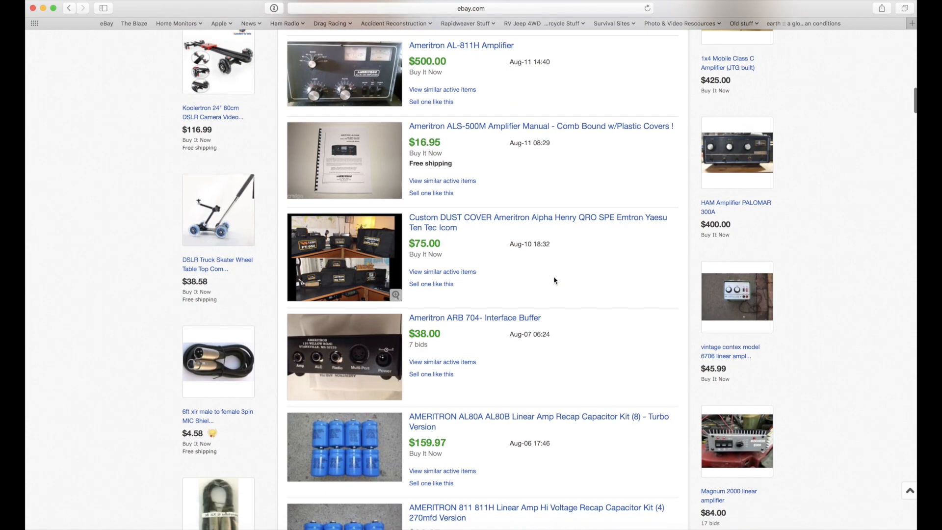
{"action": "scroll", "scroll_direction": "down", "scroll_amount": 3}
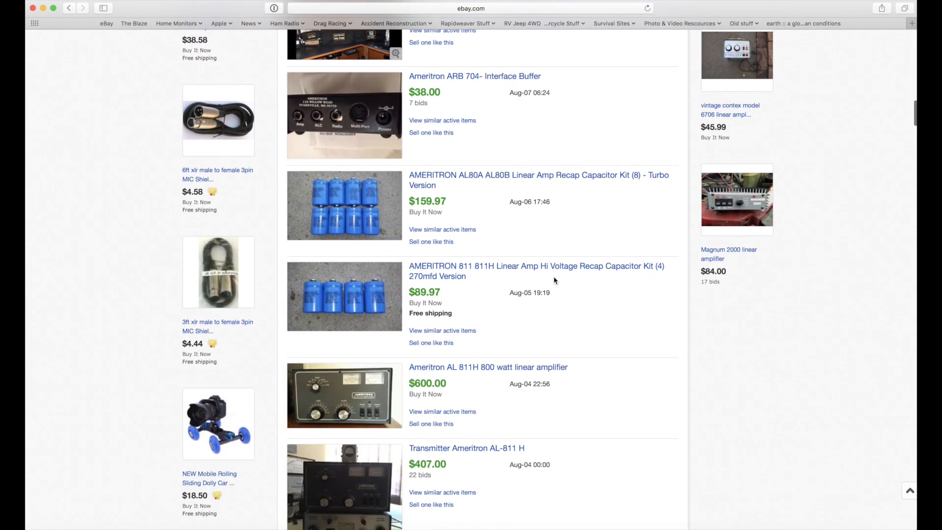
{"action": "scroll", "scroll_direction": "down", "scroll_amount": 3}
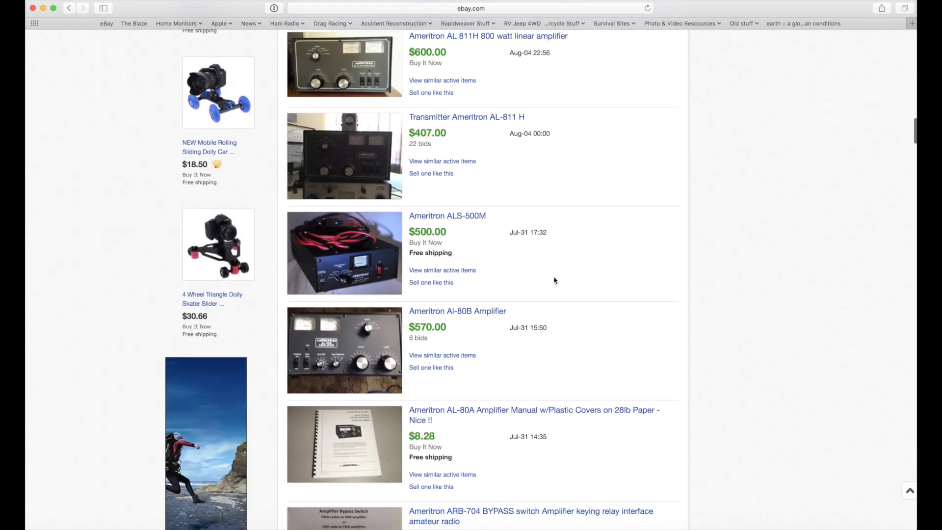
{"action": "scroll", "scroll_direction": "down", "scroll_amount": 3}
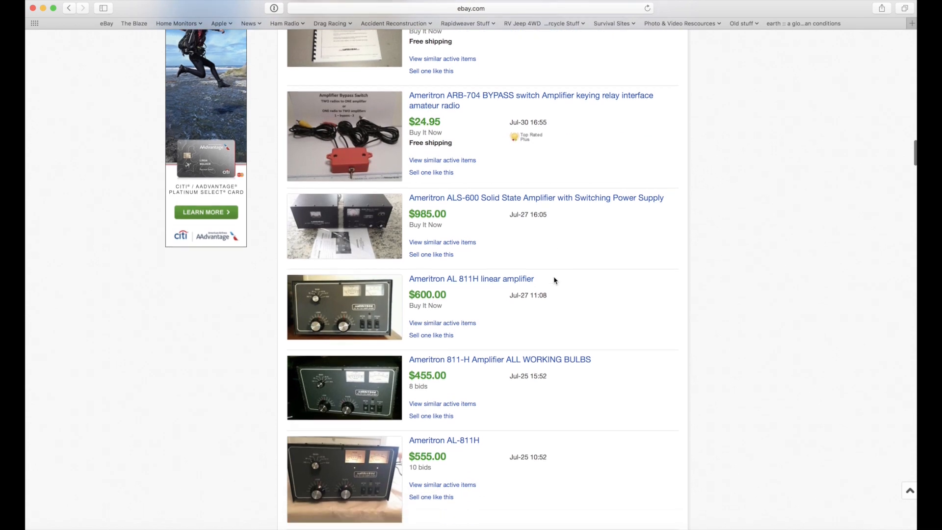
{"action": "scroll", "scroll_direction": "down", "scroll_amount": 3}
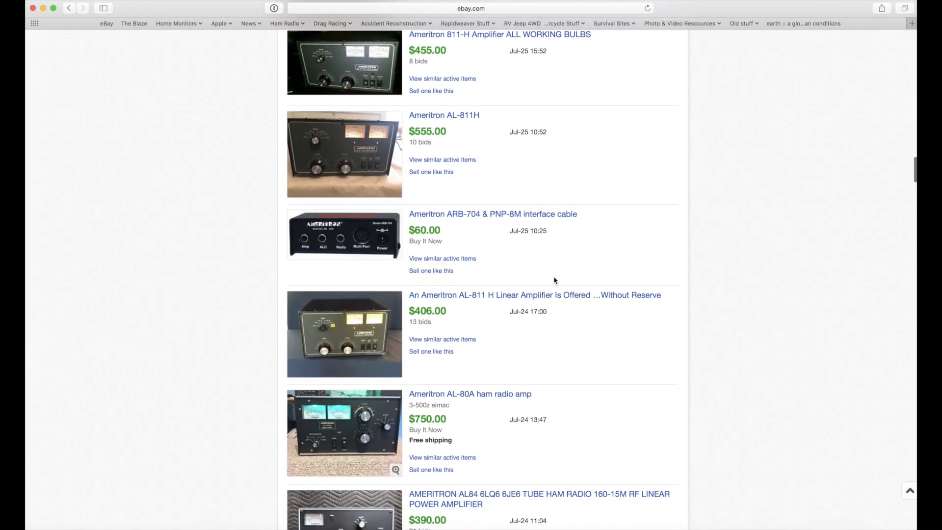
{"action": "scroll", "scroll_direction": "down", "scroll_amount": 3}
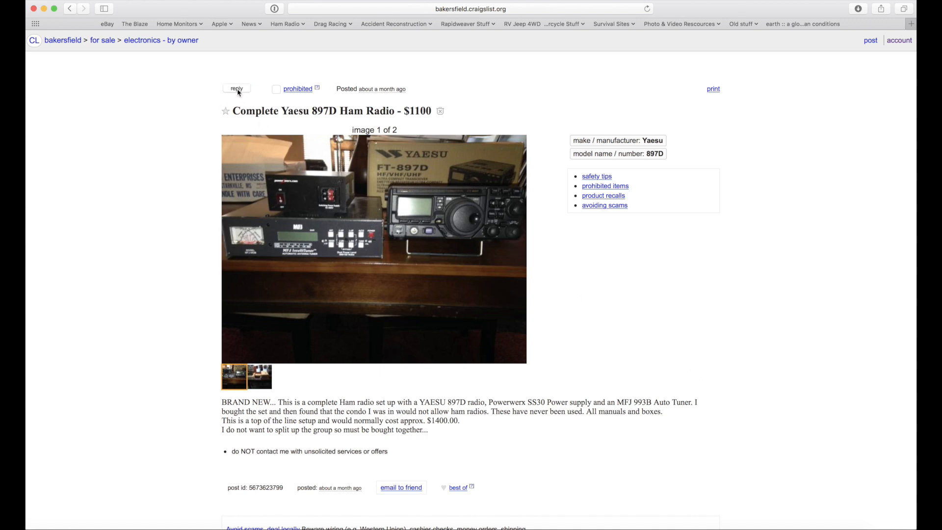
- Bring up the reply options to contact the Yaesu 897D seller
{"action": "left_click", "coordinate": [235, 89]}
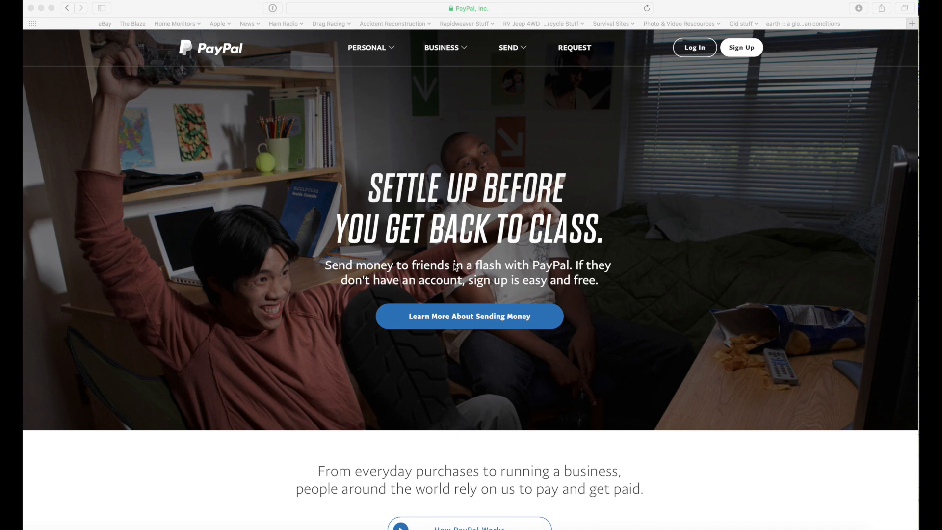
- Scroll the PayPal home page through its secure payments and protection sections
{"action": "scroll", "scroll_direction": "down", "scroll_amount": 3}
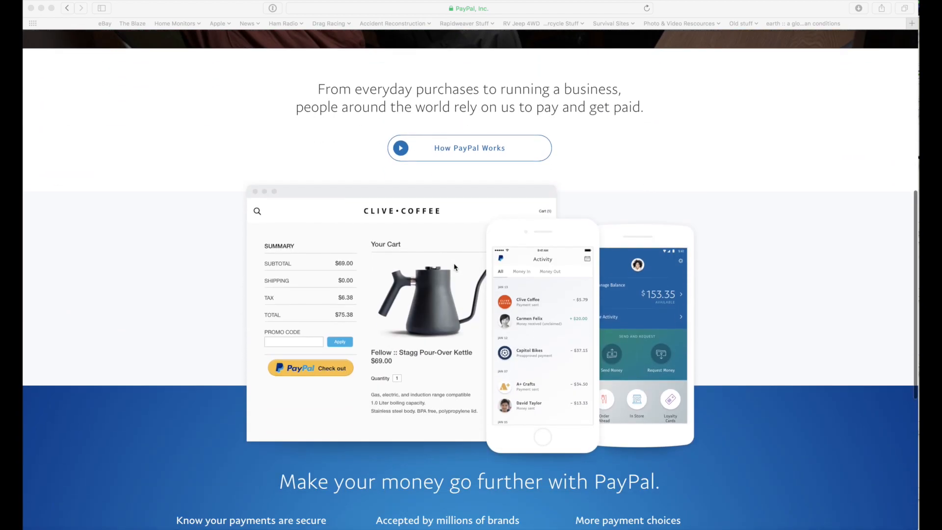
{"action": "scroll", "scroll_direction": "down", "scroll_amount": 3}
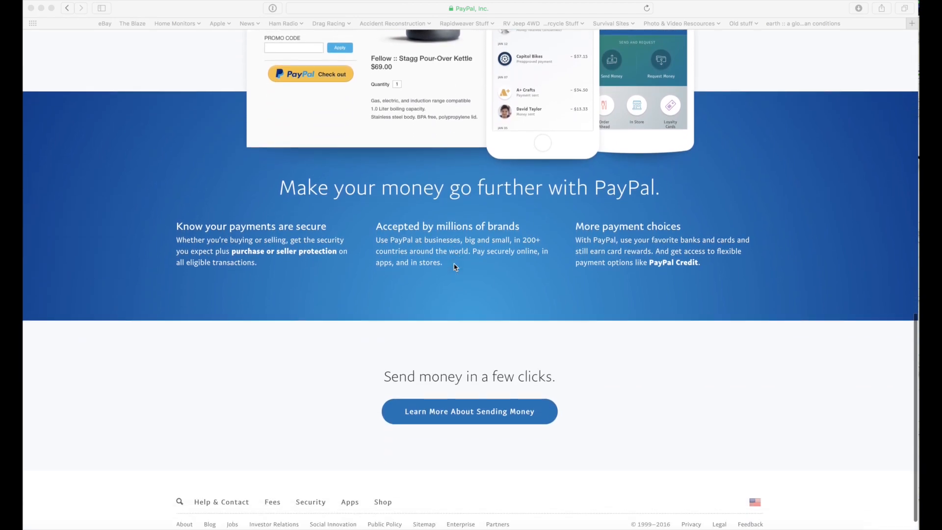
{"action": "scroll", "scroll_direction": "up", "scroll_amount": 3}
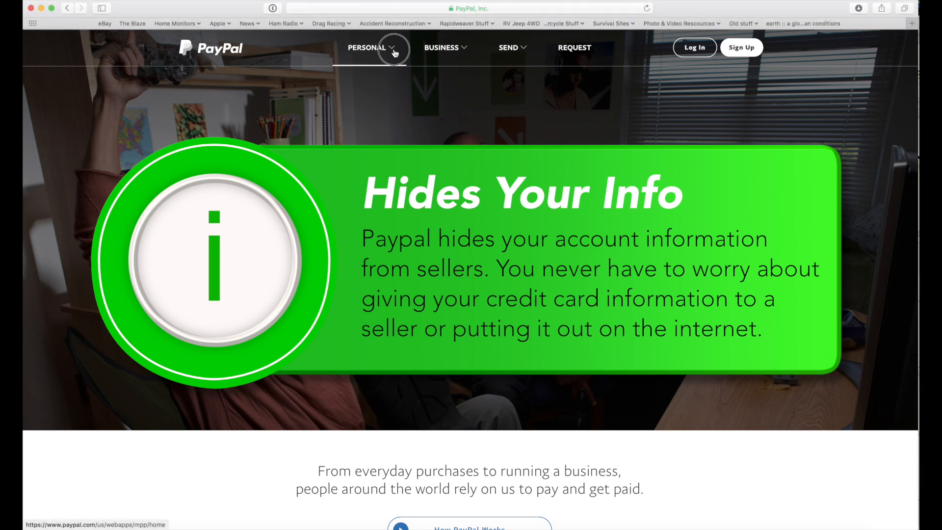
- From PayPal's Personal menu, go to the Check Out Securely Online page
{"action": "left_click", "coordinate": [391, 49]}
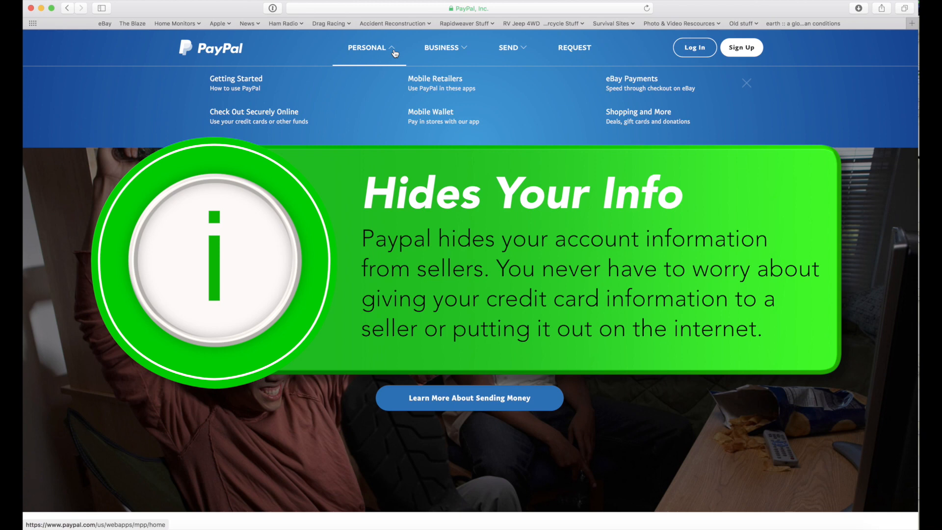
{"action": "left_click", "coordinate": [235, 84]}
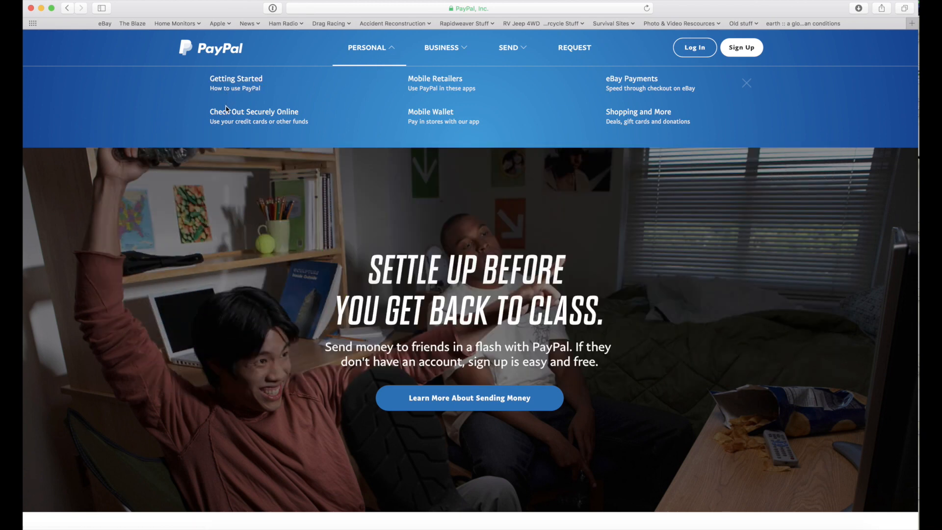
{"action": "mouse_move", "coordinate": [248, 128]}
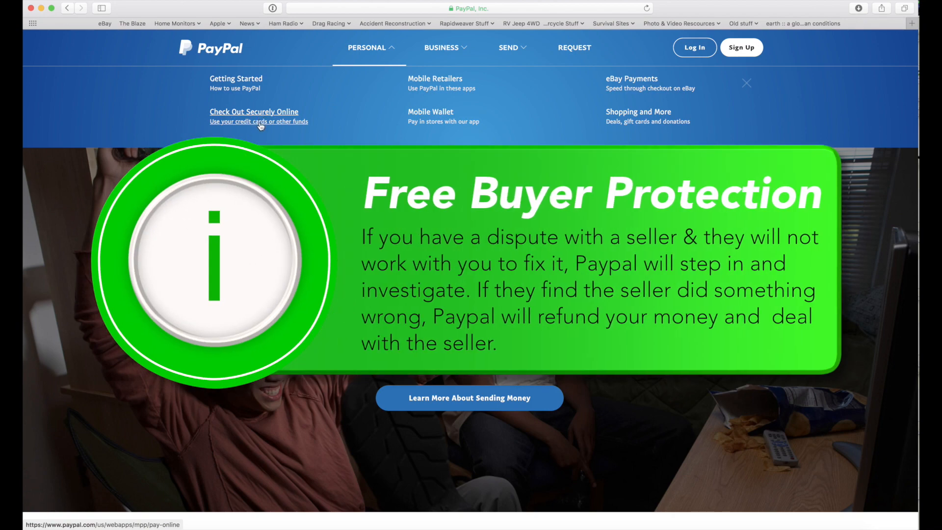
{"action": "mouse_move", "coordinate": [233, 127]}
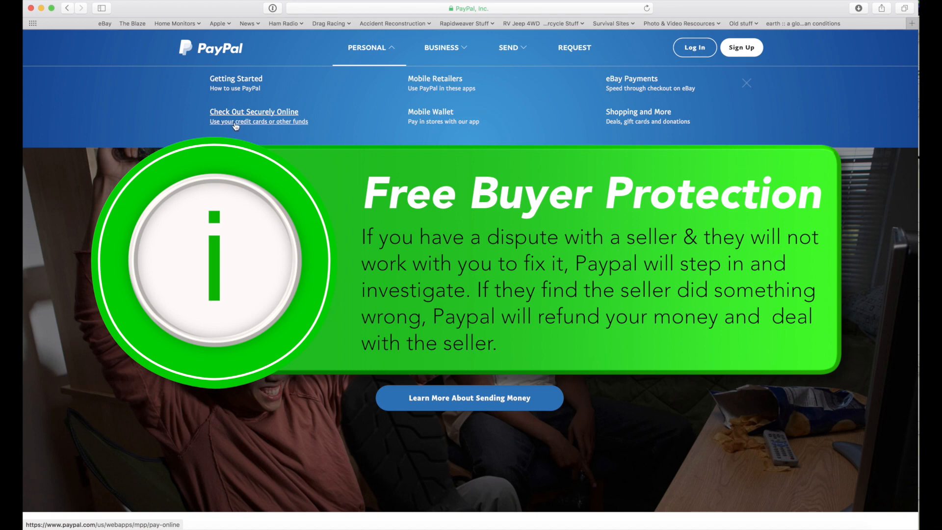
{"action": "left_click", "coordinate": [251, 122]}
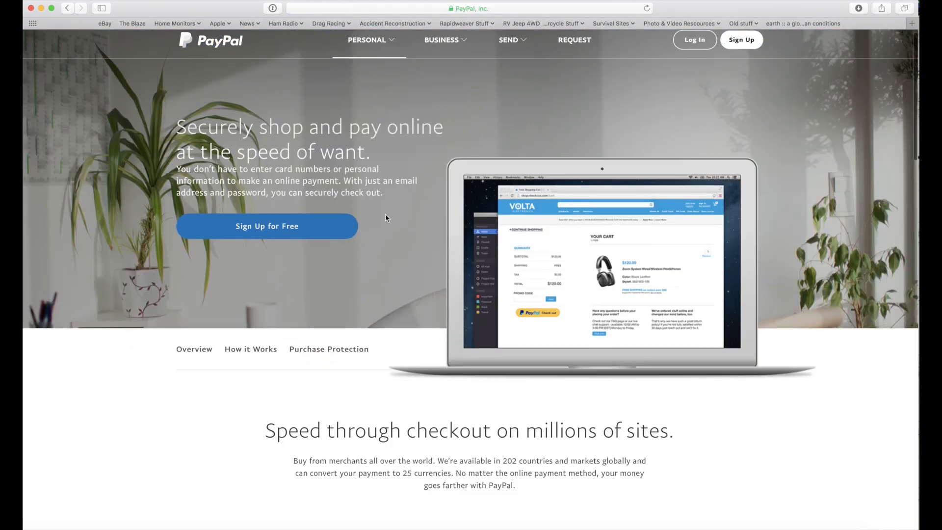
- View the merchants accepting PayPal, like Best Buy, eBay and Walmart, then return to the Personal menu
{"action": "scroll", "scroll_direction": "down", "scroll_amount": 3}
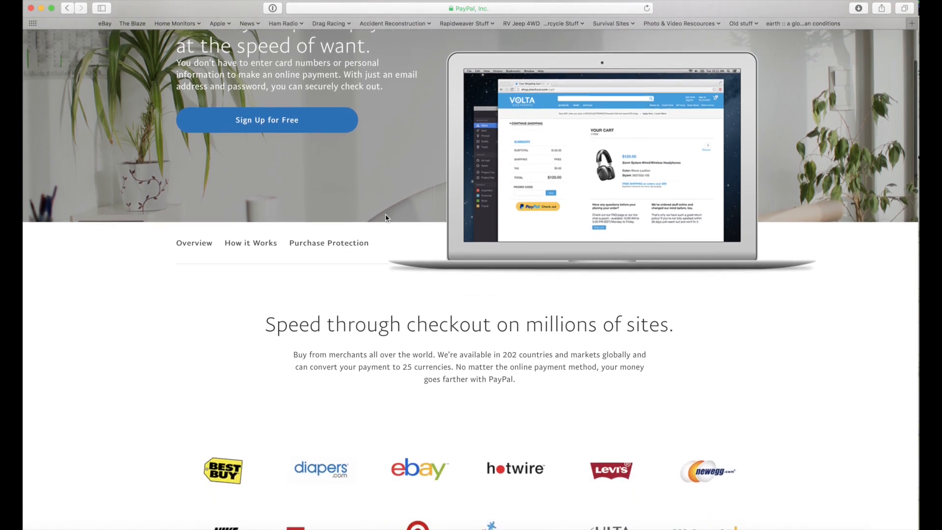
{"action": "scroll", "scroll_direction": "down", "scroll_amount": 3}
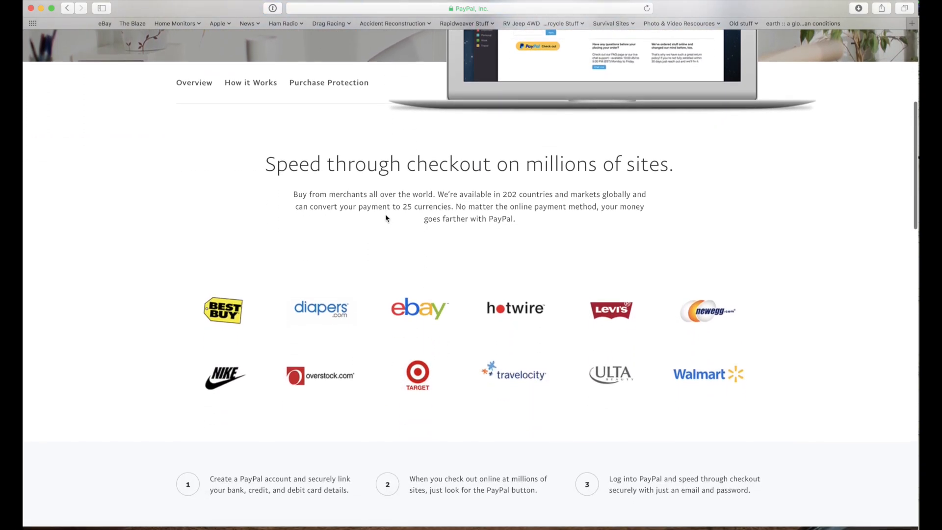
{"action": "scroll", "scroll_direction": "down", "scroll_amount": 3}
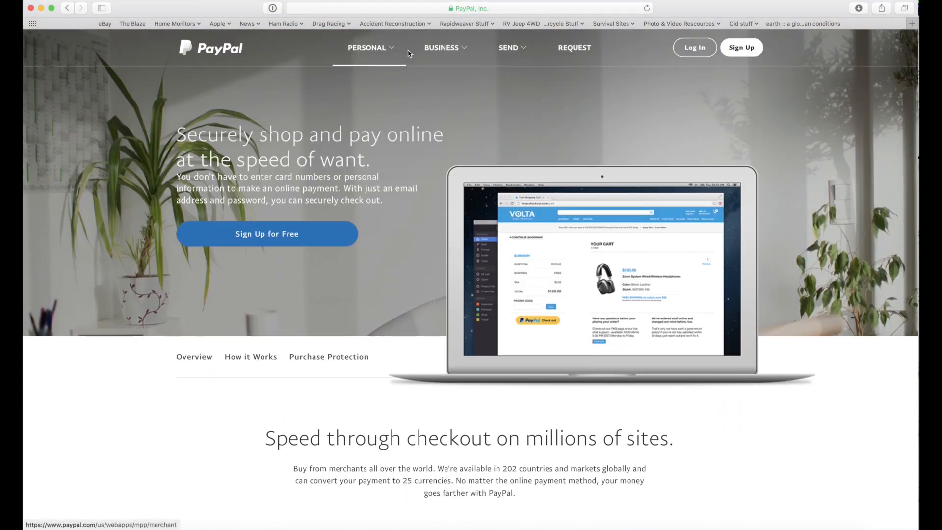
{"action": "left_click", "coordinate": [367, 47]}
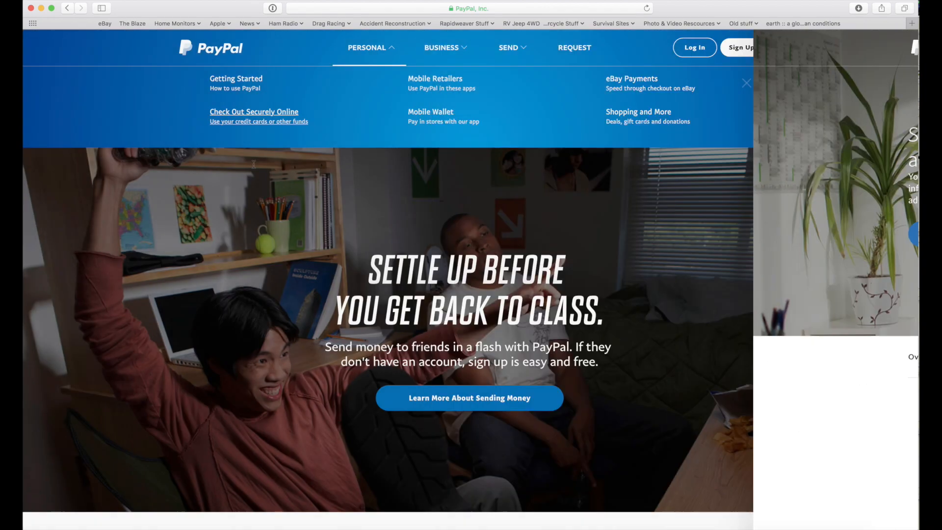